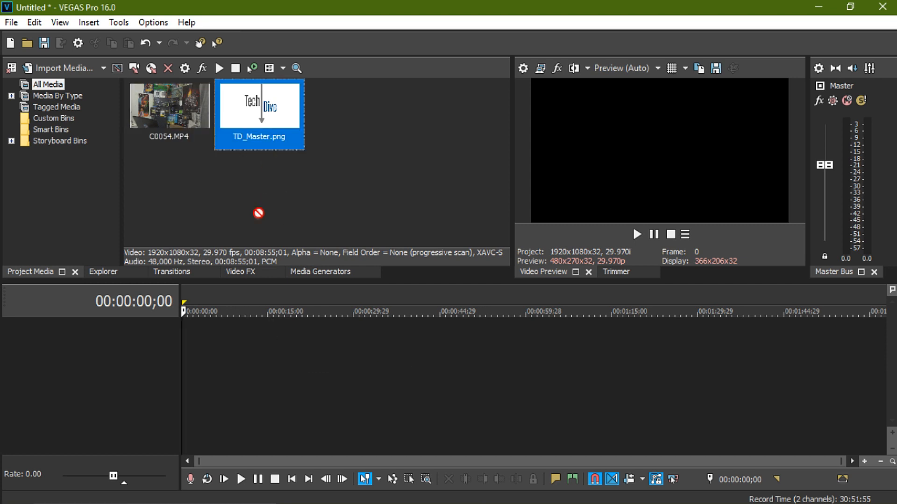
- Drag the TD_Master.png Tech Dive logo from Project Media onto the start of the timeline
{"action": "left_click_drag", "start_coordinate": [258, 104], "coordinate": [199, 340]}
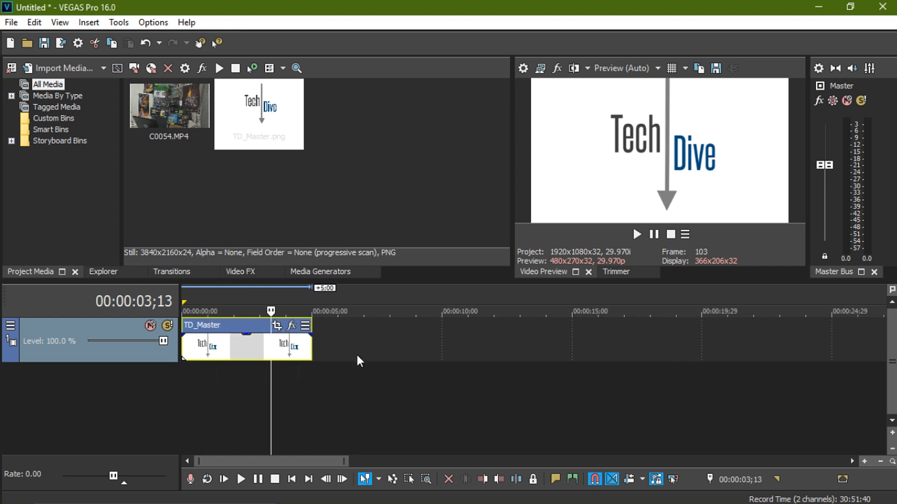
{"action": "mouse_move", "coordinate": [343, 351]}
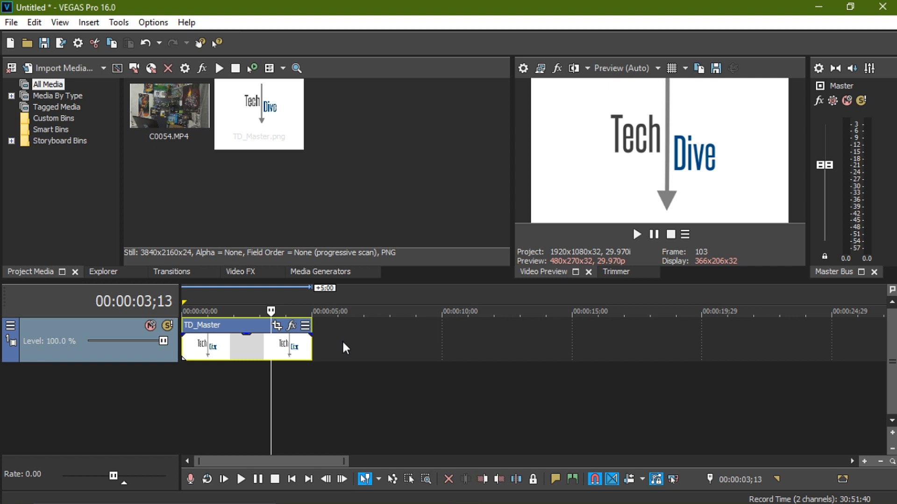
{"action": "mouse_move", "coordinate": [465, 256]}
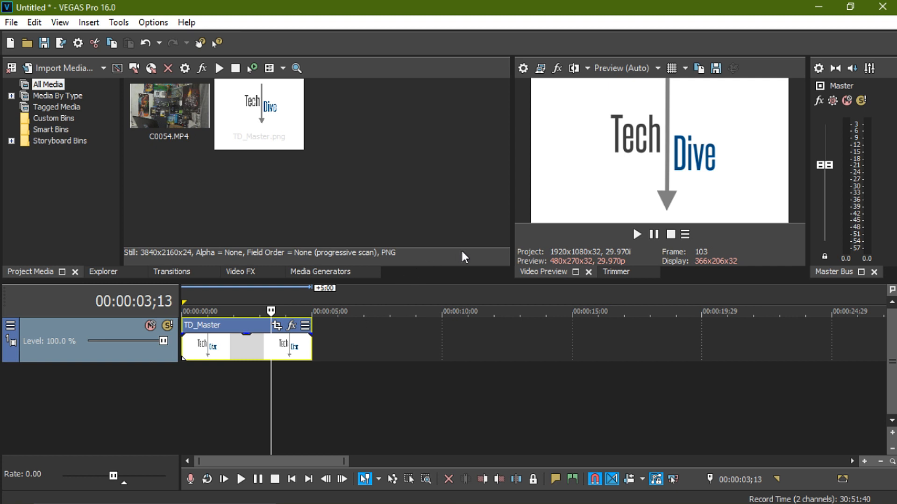
{"action": "mouse_move", "coordinate": [383, 242]}
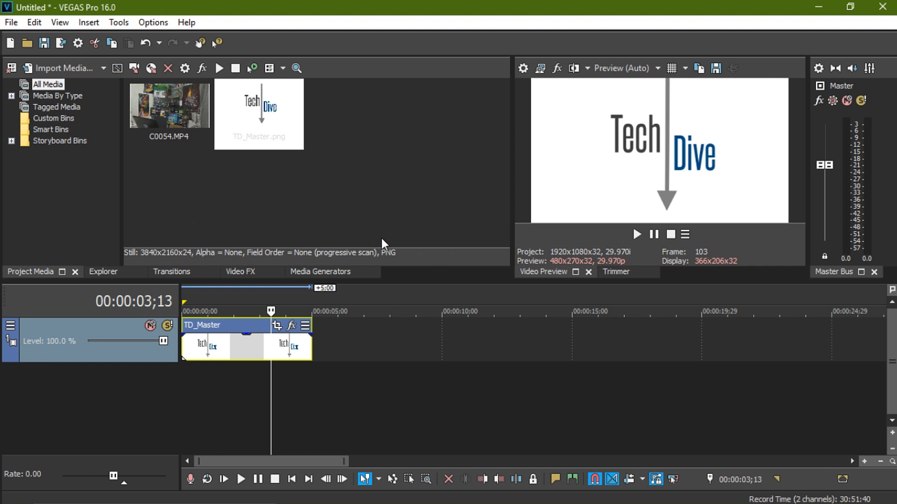
{"action": "mouse_move", "coordinate": [419, 325]}
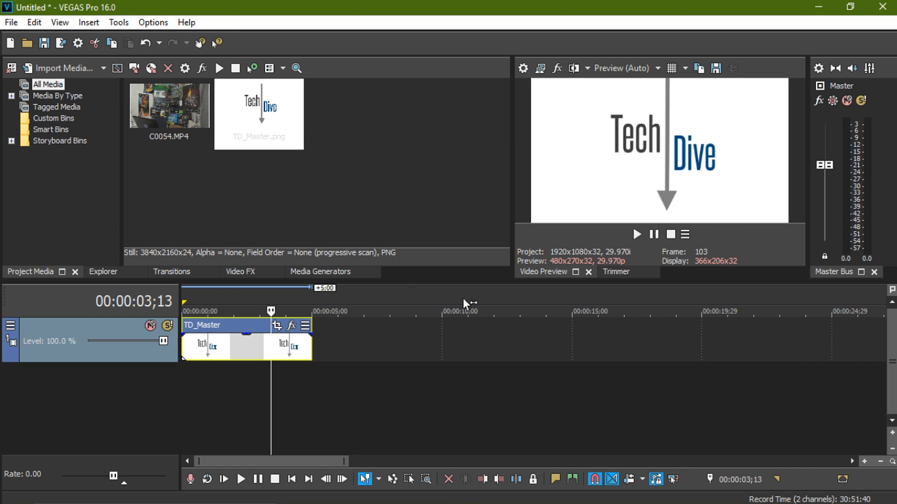
{"action": "mouse_move", "coordinate": [404, 310]}
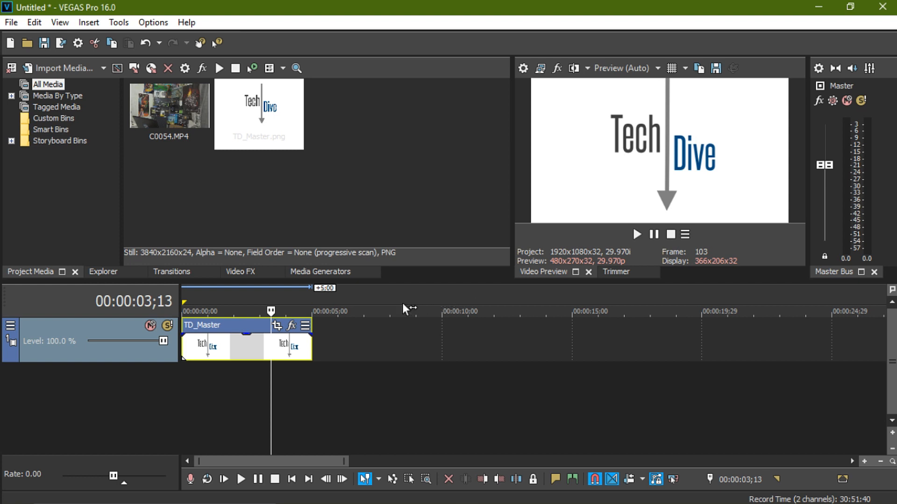
{"action": "mouse_move", "coordinate": [417, 283]}
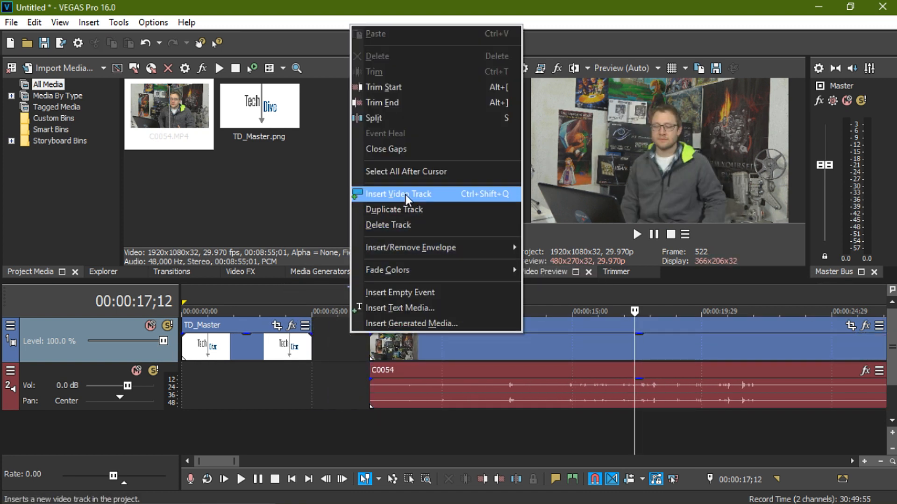
- Insert a new video track and move the playhead to about 10 seconds
{"action": "left_click", "coordinate": [398, 194]}
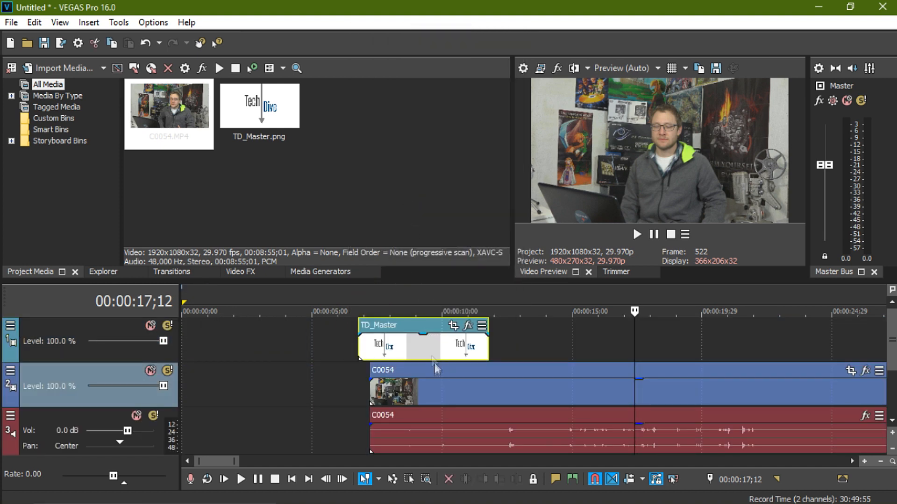
{"action": "left_click", "coordinate": [437, 311]}
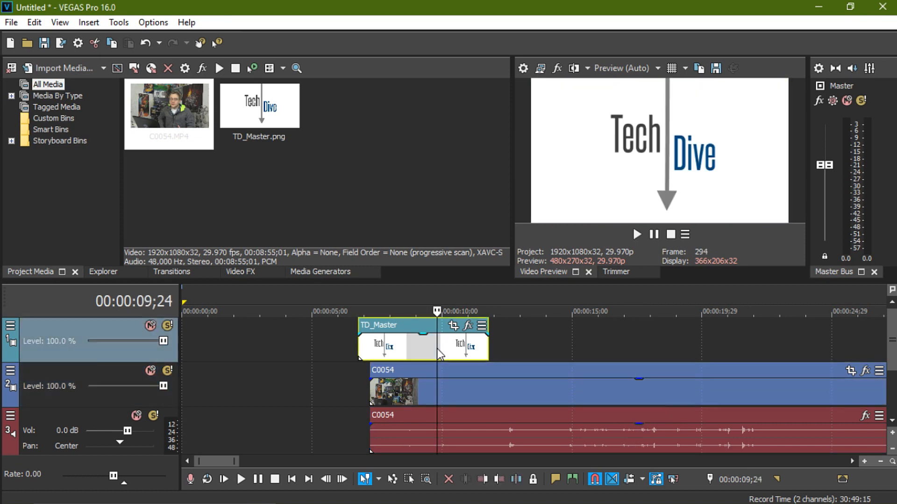
{"action": "mouse_move", "coordinate": [360, 343]}
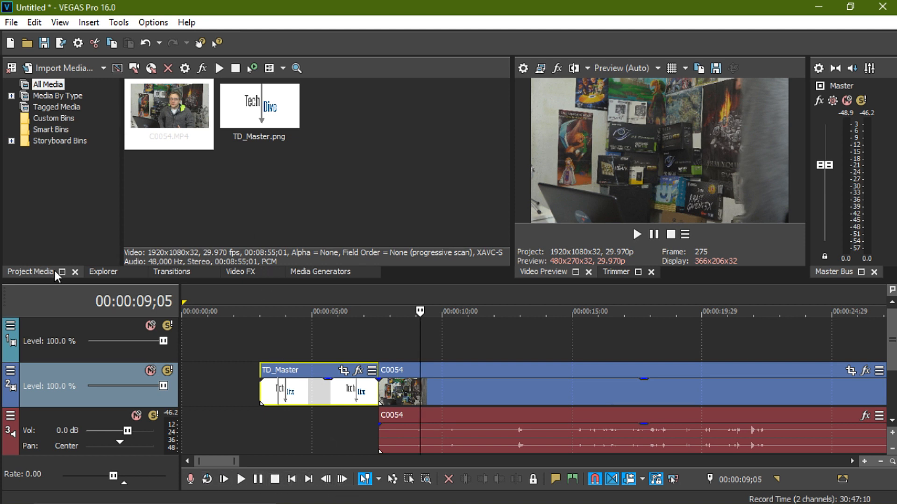
- Browse the Explorer panel, return to Project Media, then show the Video FX library
{"action": "left_click", "coordinate": [103, 272]}
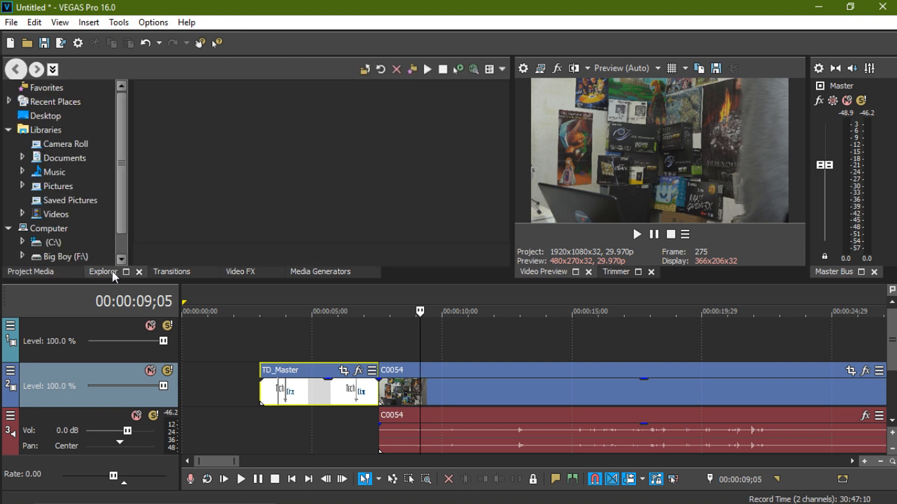
{"action": "scroll", "scroll_direction": "down", "scroll_amount": 3}
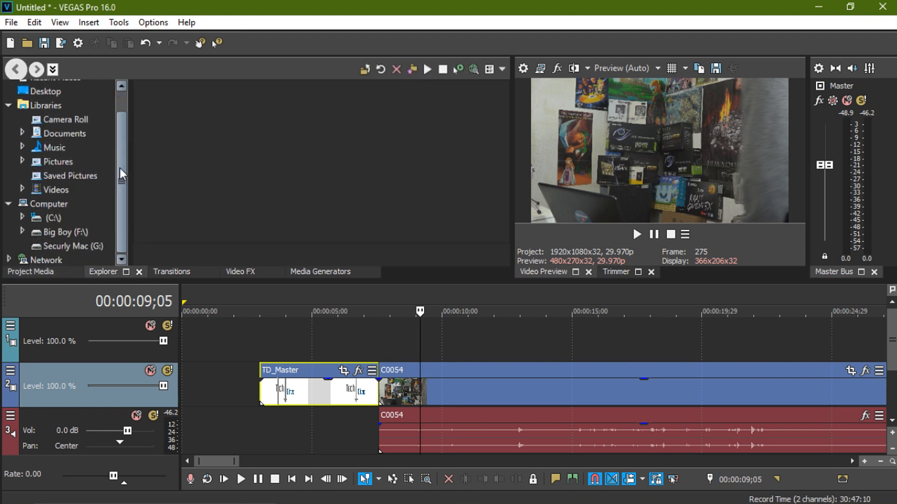
{"action": "left_click", "coordinate": [29, 272]}
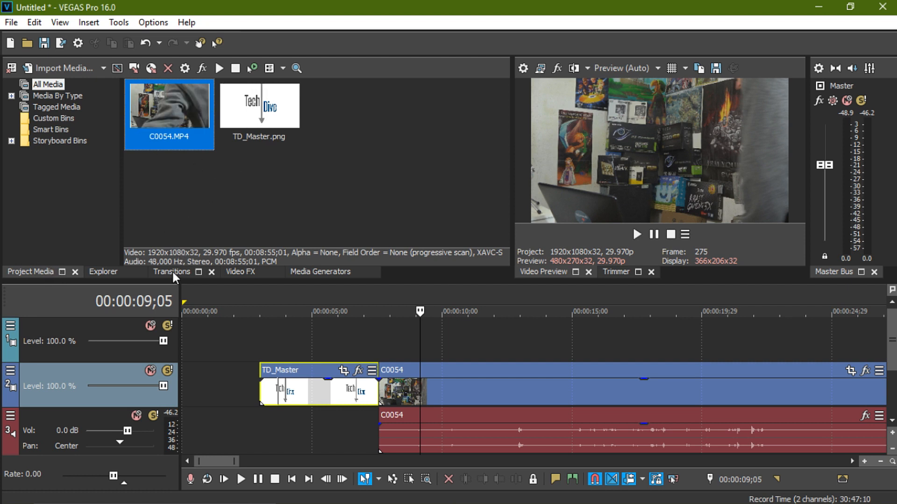
{"action": "left_click", "coordinate": [240, 272]}
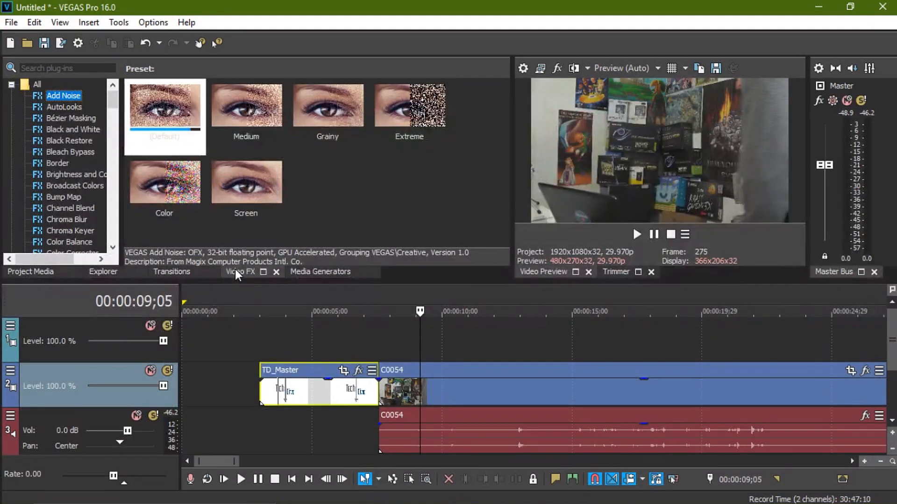
- Browse the AutoLooks, Channel Blend, Chroma Keyer and Glow effect presets
{"action": "left_click", "coordinate": [63, 107]}
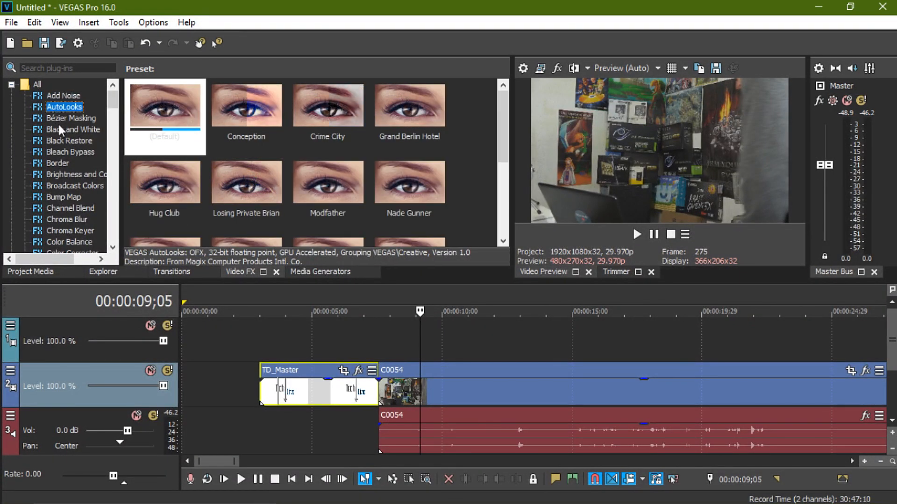
{"action": "left_click", "coordinate": [70, 207]}
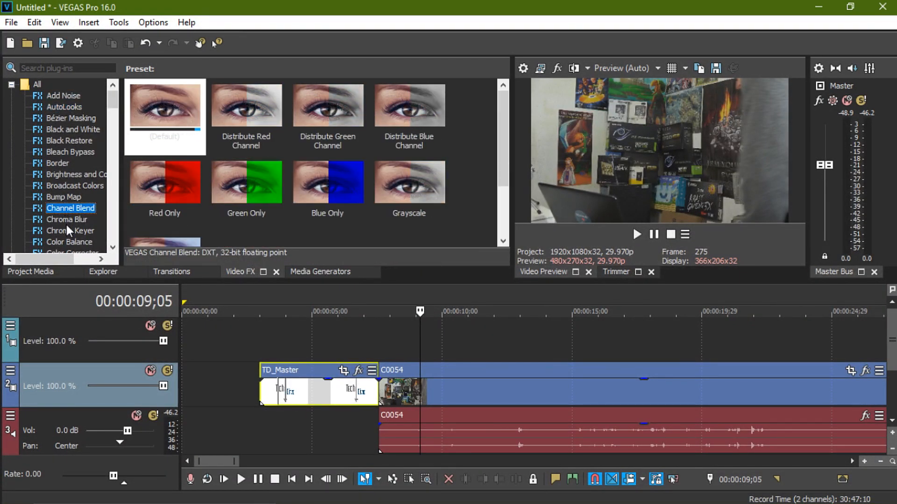
{"action": "left_click", "coordinate": [70, 231]}
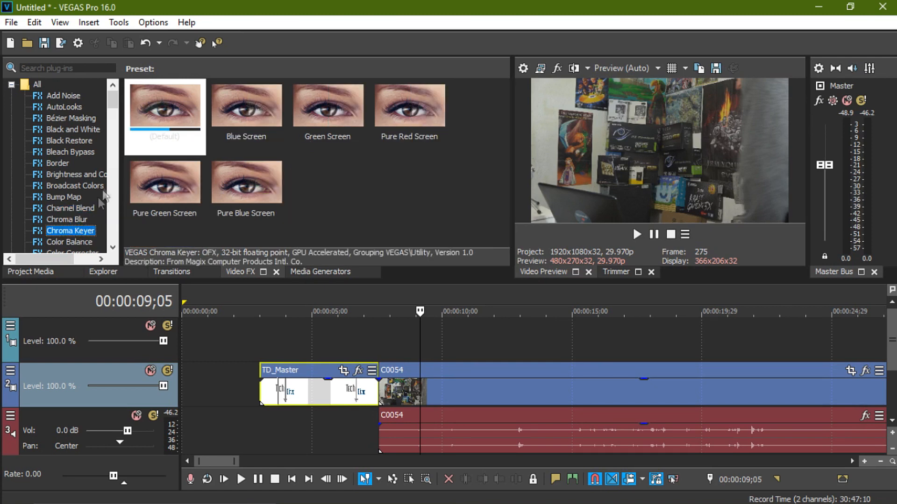
{"action": "scroll", "scroll_direction": "down", "scroll_amount": 3}
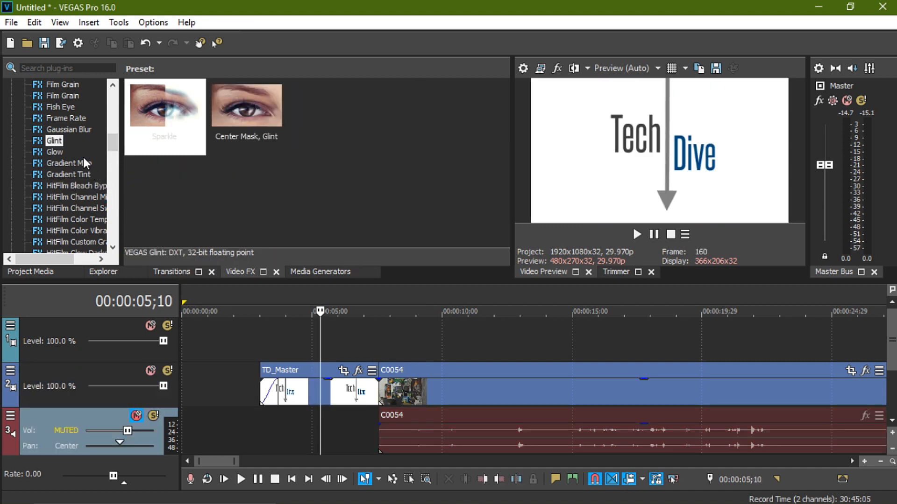
{"action": "left_click", "coordinate": [55, 152]}
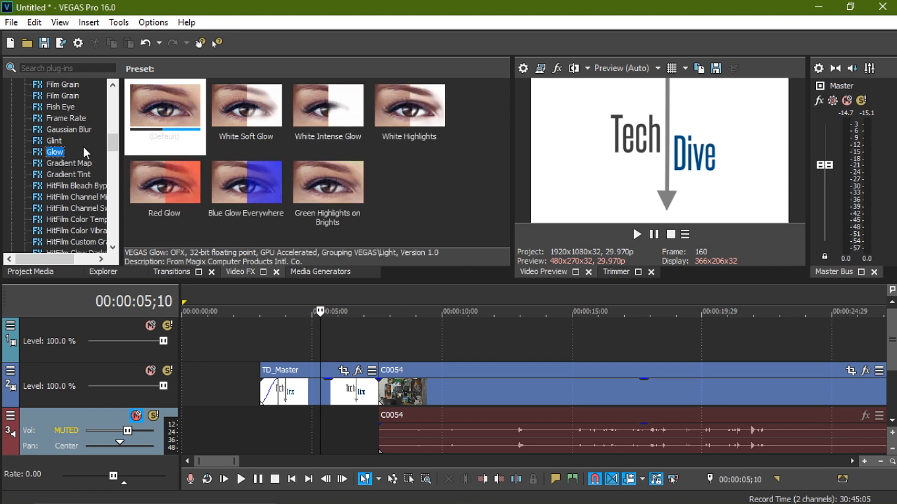
- Apply the 'Blue Glow Everywhere' preset to the logo and adjust its glow intensity
{"action": "left_click", "coordinate": [246, 182]}
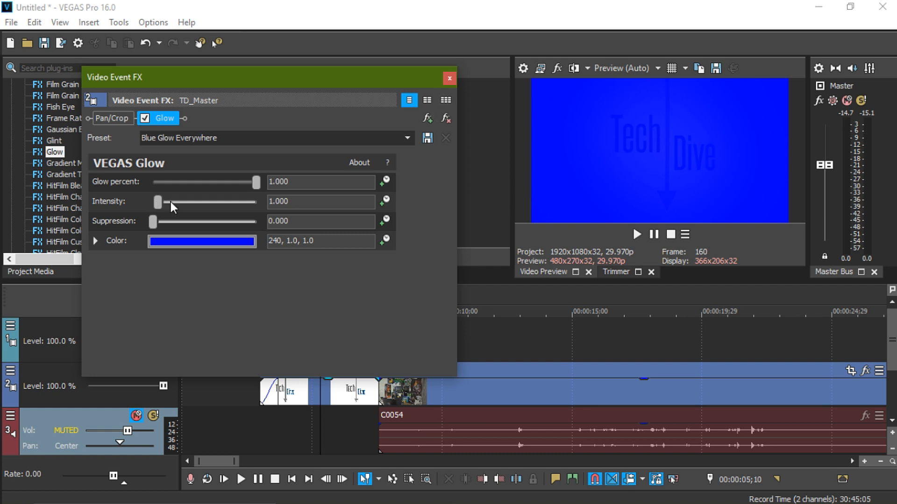
{"action": "left_click_drag", "start_coordinate": [159, 202], "coordinate": [197, 201]}
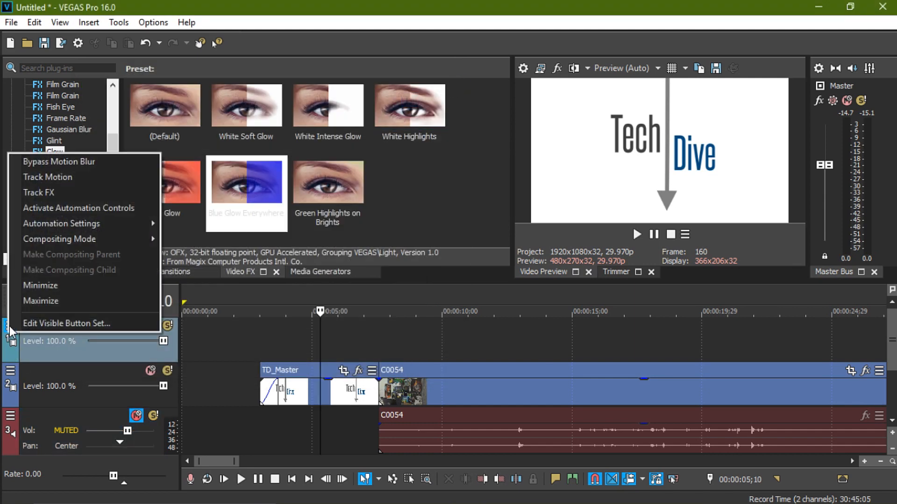
{"action": "mouse_move", "coordinate": [86, 253]}
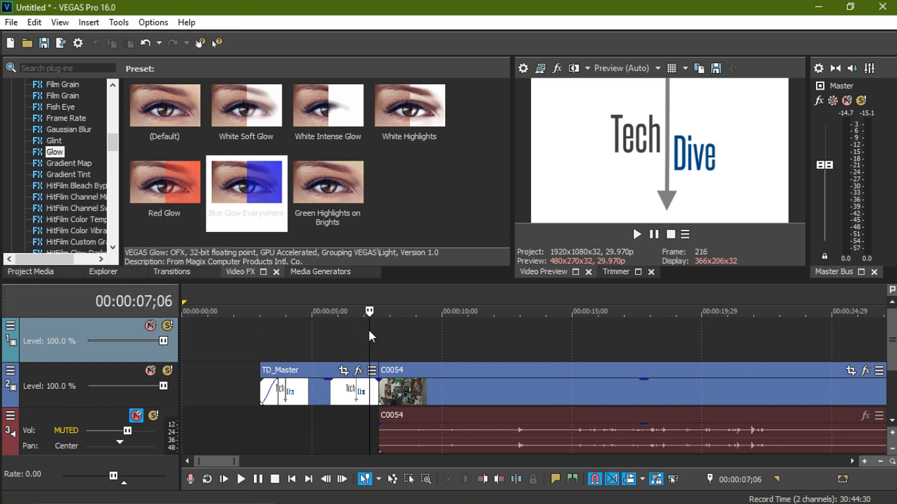
- Browse all audio plug-ins for the C0054 sound, select eFX StereoDelay, then leave the chooser
{"action": "right_click", "coordinate": [401, 434]}
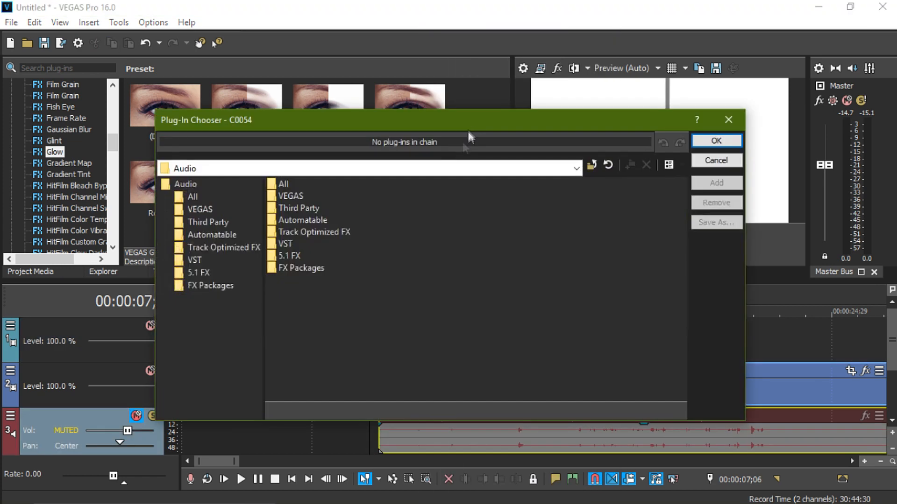
{"action": "left_click", "coordinate": [283, 184]}
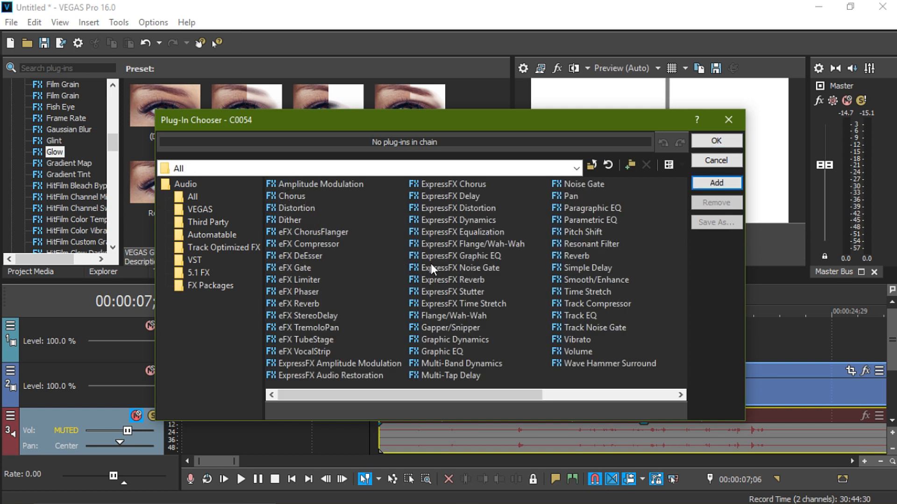
{"action": "left_click", "coordinate": [308, 315]}
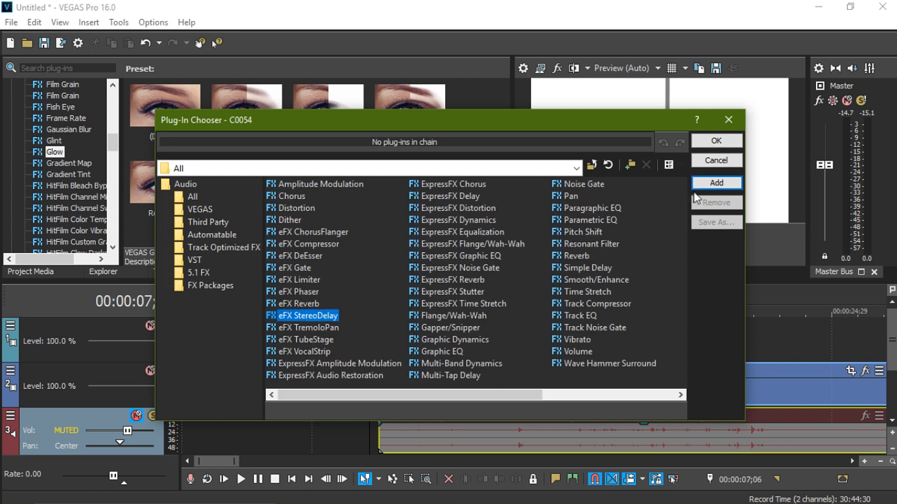
{"action": "left_click", "coordinate": [717, 183]}
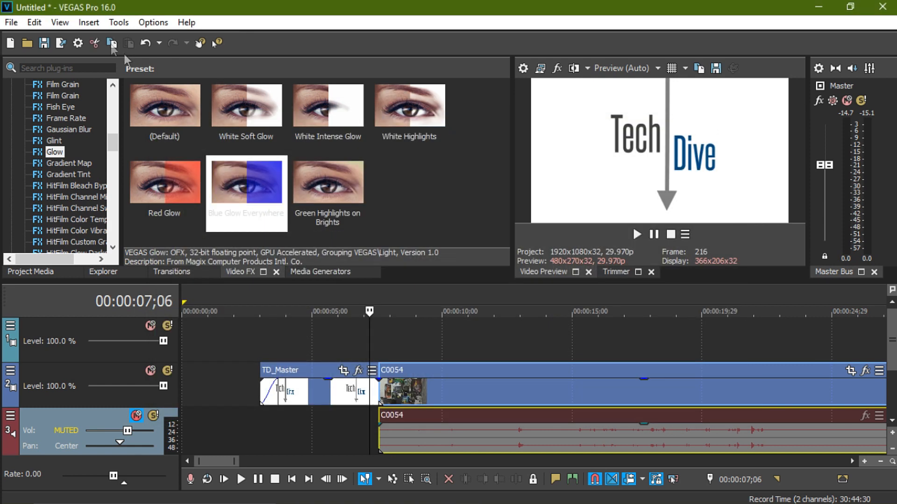
- Show the Mixing Console and bring up the View > Window Layouts choices
{"action": "left_click", "coordinate": [59, 23]}
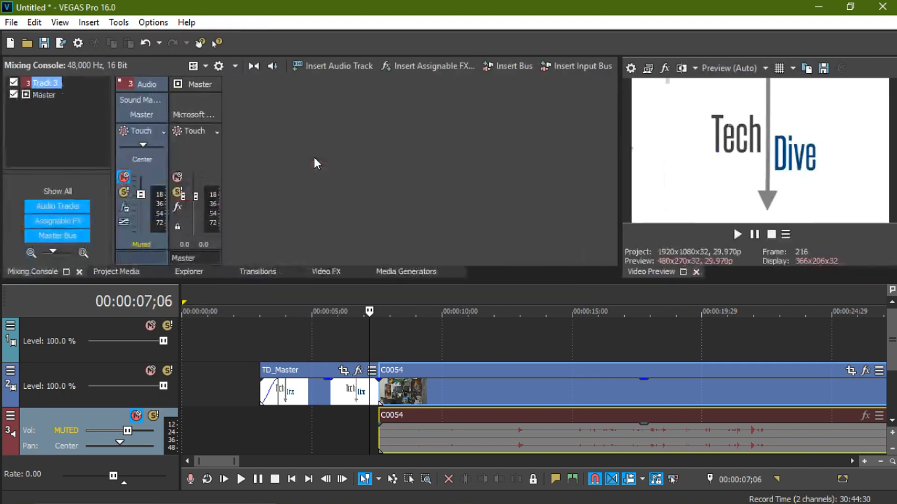
{"action": "left_click", "coordinate": [59, 22]}
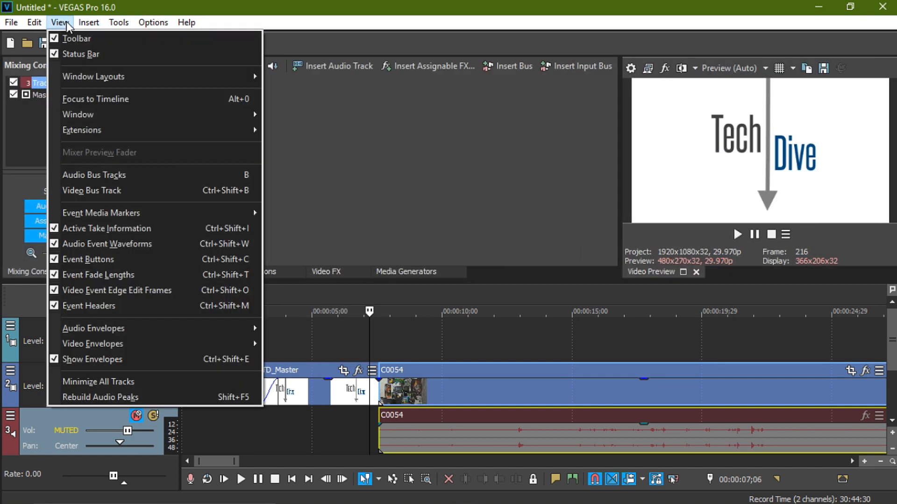
{"action": "mouse_move", "coordinate": [80, 54]}
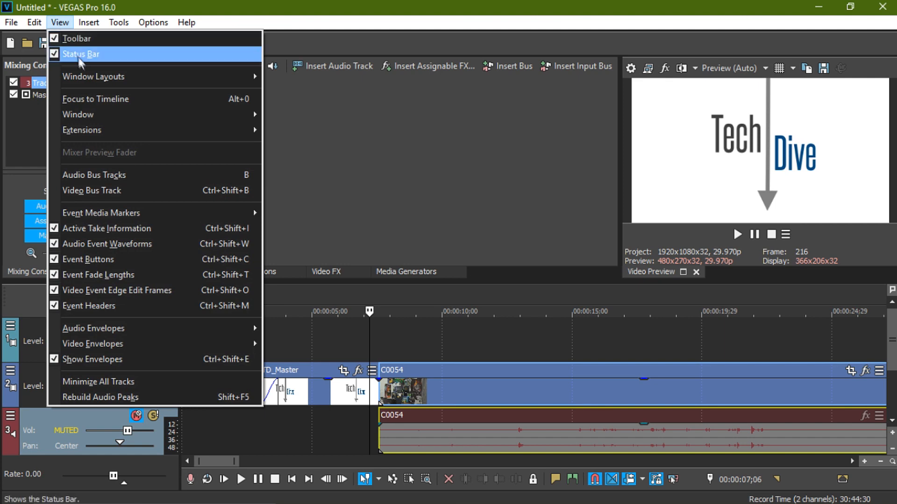
{"action": "mouse_move", "coordinate": [92, 76]}
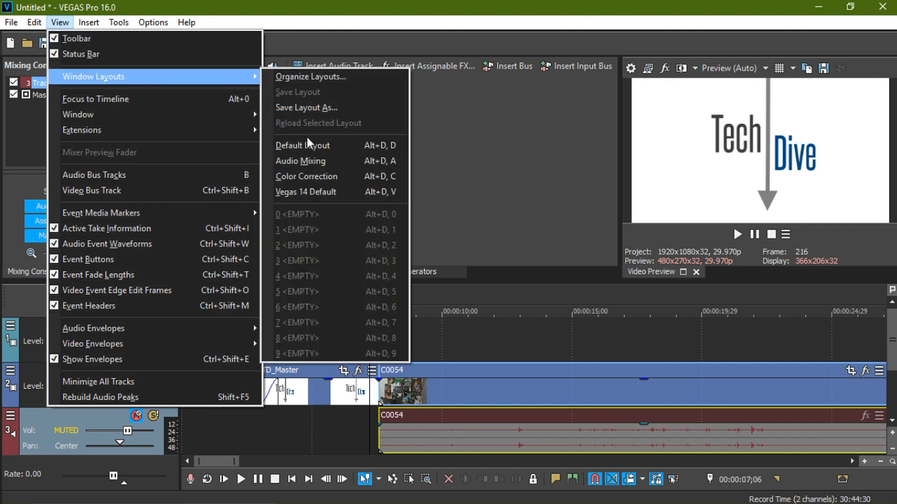
{"action": "left_click", "coordinate": [302, 144]}
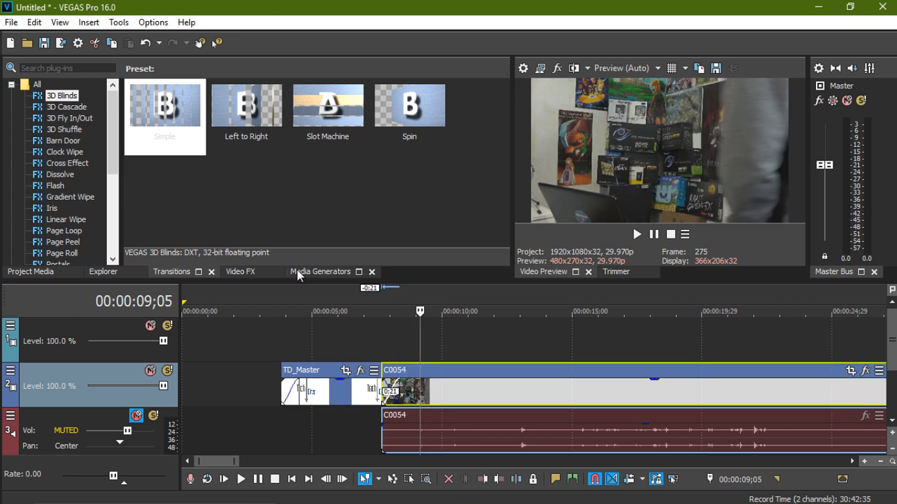
- Browse Media Generators through Credit Roll, Test Pattern and Titles & Text presets
{"action": "left_click", "coordinate": [165, 111]}
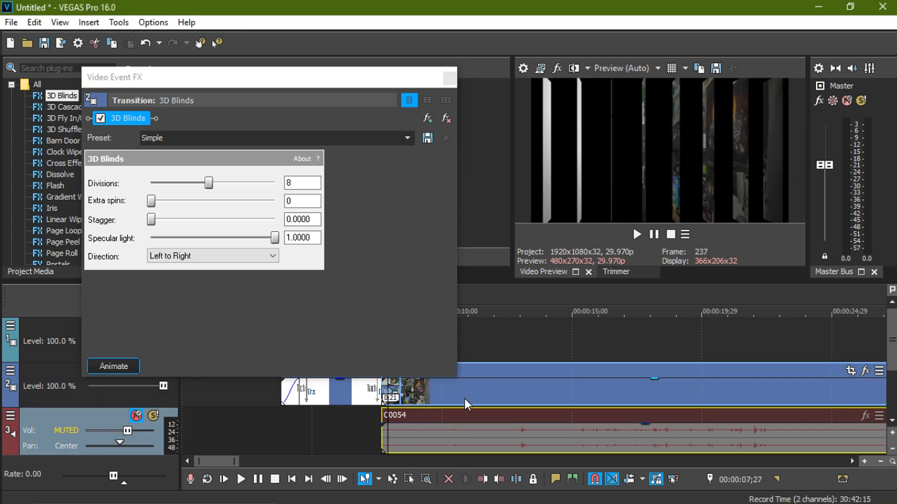
{"action": "left_click_drag", "start_coordinate": [208, 182], "coordinate": [181, 182]}
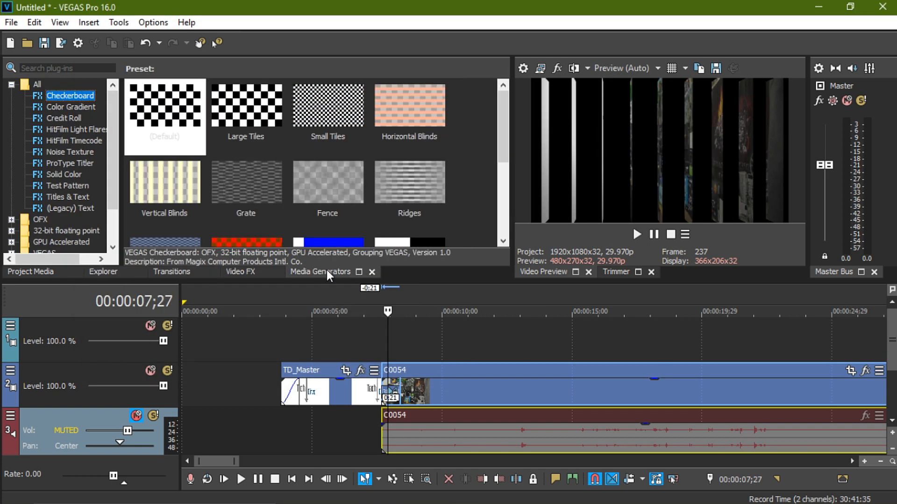
{"action": "mouse_move", "coordinate": [75, 129]}
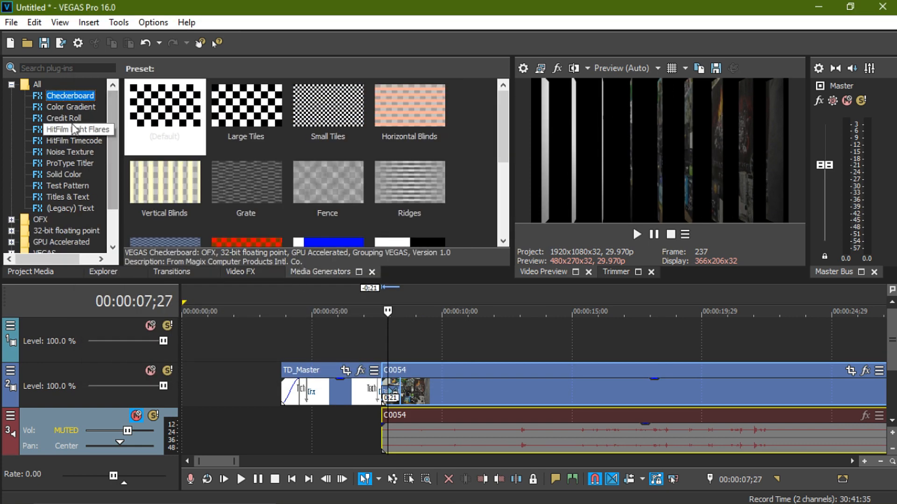
{"action": "left_click", "coordinate": [64, 118]}
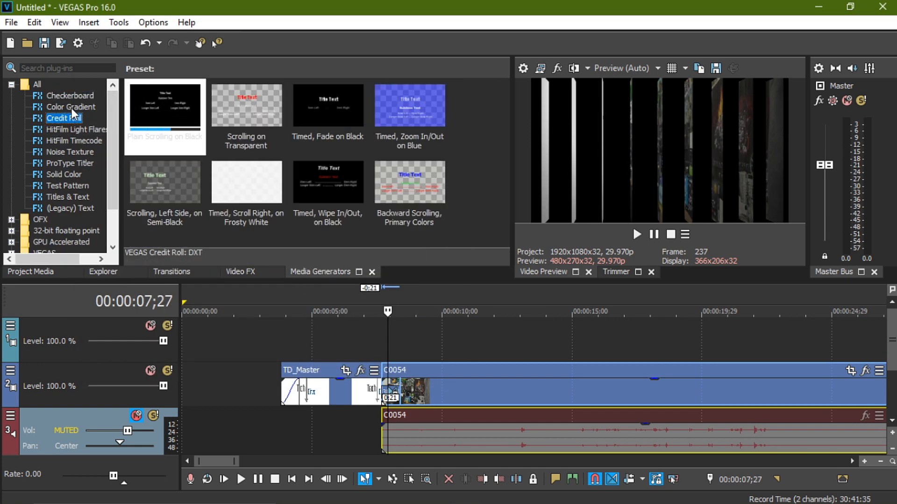
{"action": "left_click", "coordinate": [65, 186]}
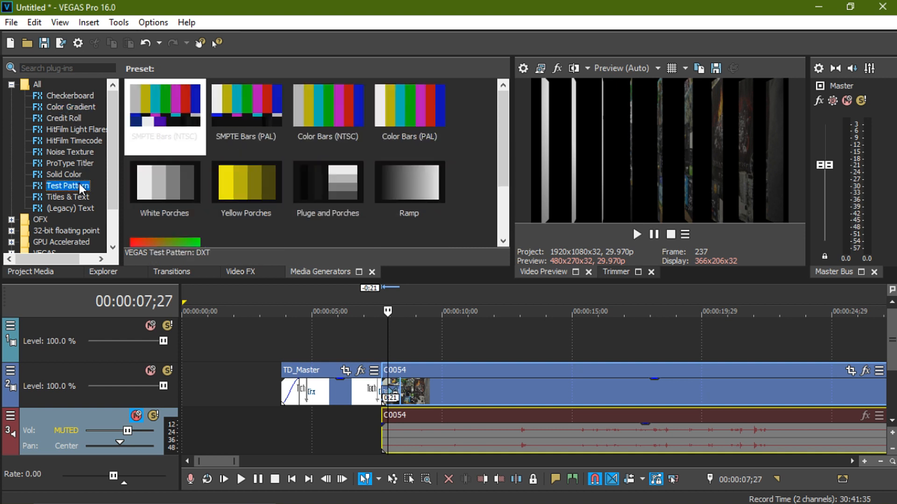
{"action": "left_click", "coordinate": [68, 198]}
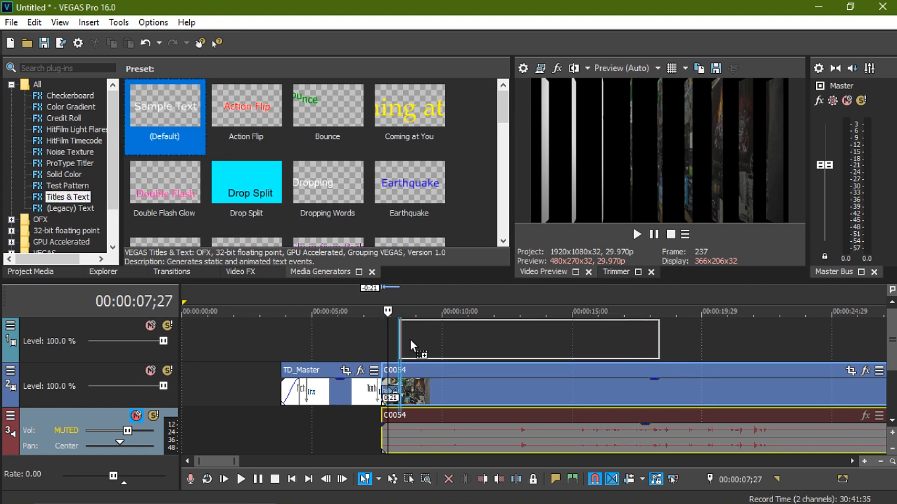
- Add the default 'Sample Text' title to the top track with its generator settings open
{"action": "double_click", "coordinate": [165, 105]}
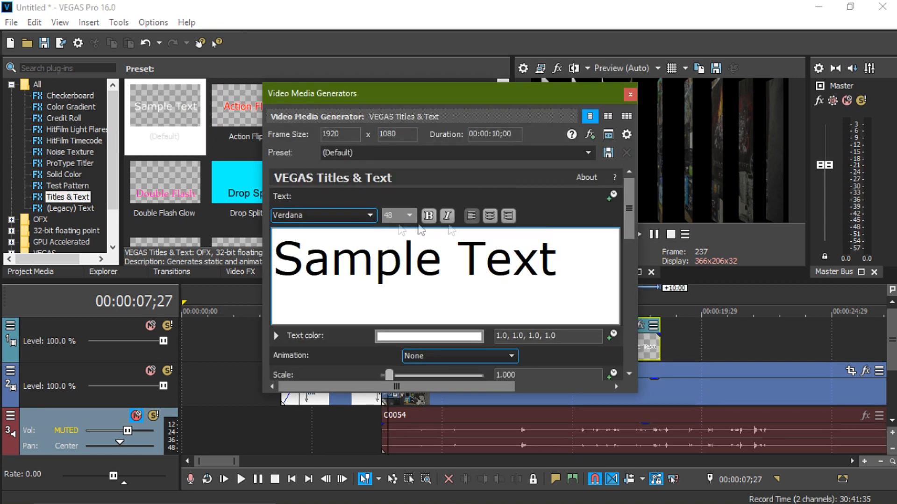
{"action": "left_click", "coordinate": [371, 216]}
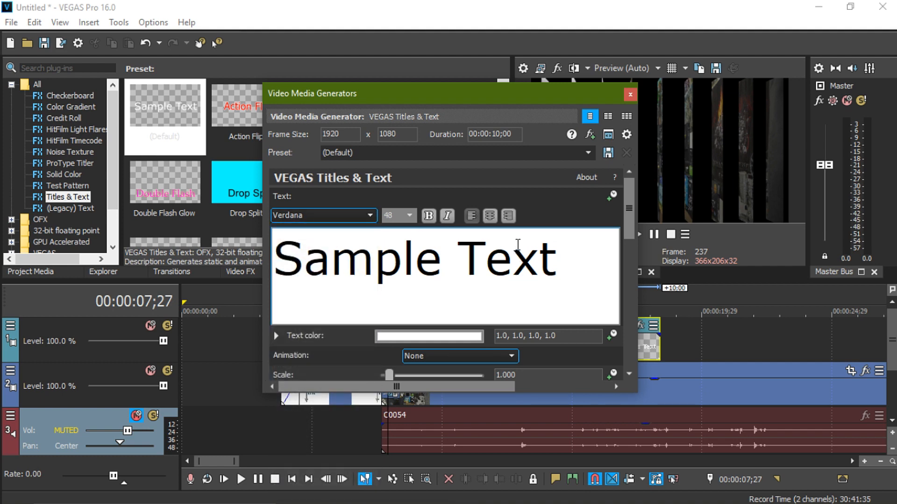
- Close the title settings and flip between the Trimmer and Video Preview views
{"action": "left_click", "coordinate": [628, 93]}
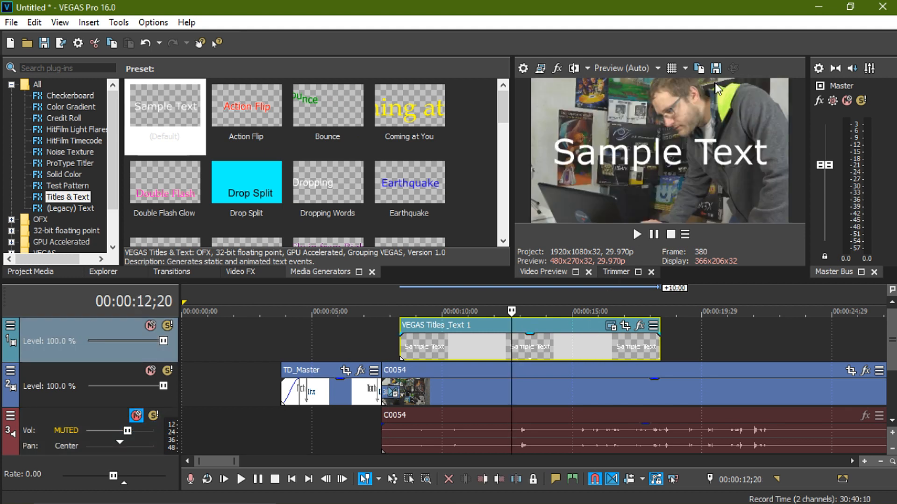
{"action": "mouse_move", "coordinate": [573, 68]}
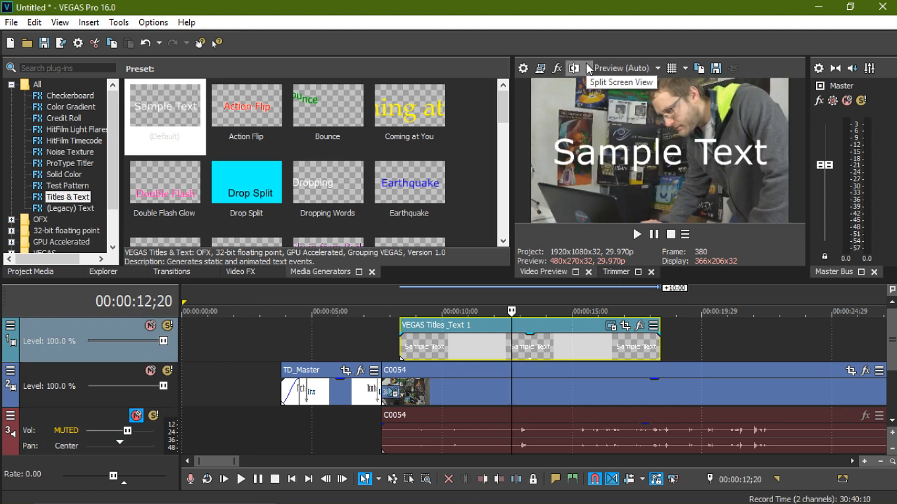
{"action": "left_click", "coordinate": [615, 272]}
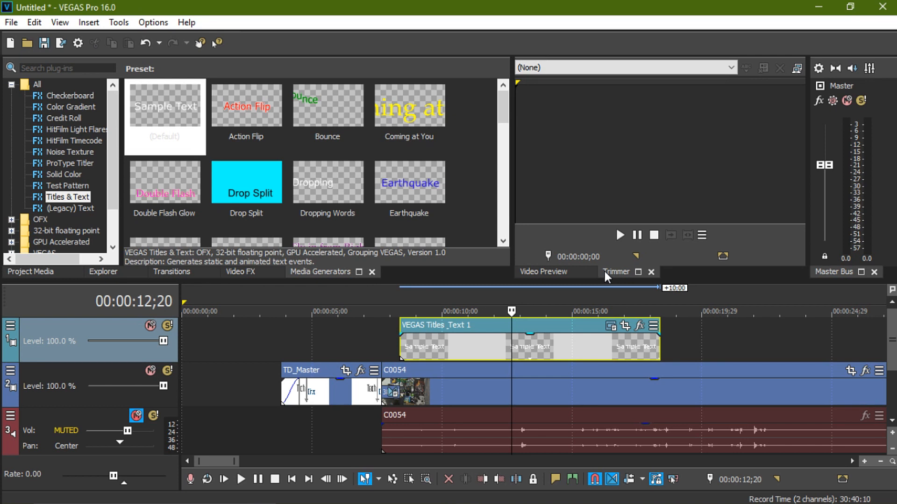
{"action": "left_click", "coordinate": [542, 272]}
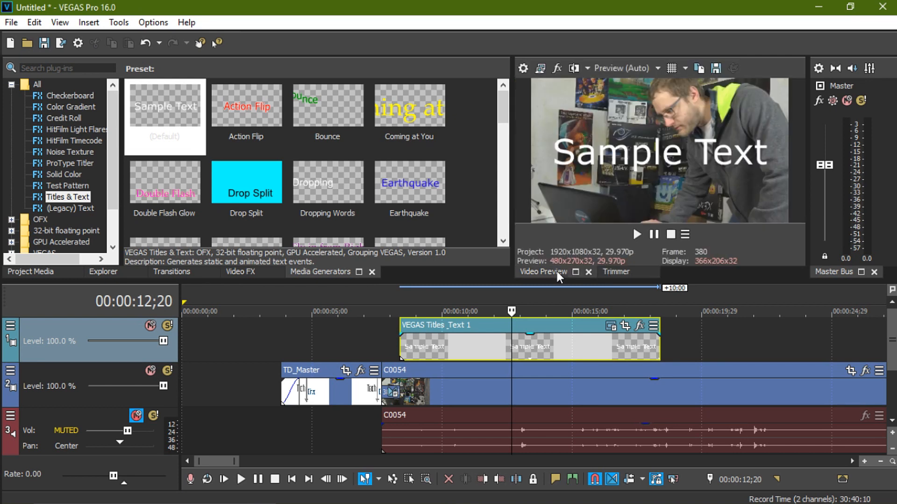
- Set preview quality to Best (Full) and toggle the safe-area overlay on and off
{"action": "left_click", "coordinate": [658, 68]}
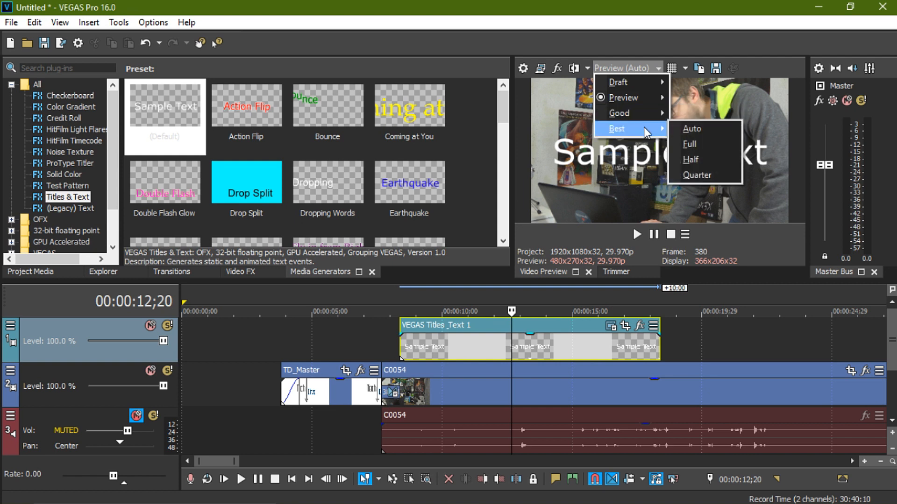
{"action": "left_click", "coordinate": [689, 143]}
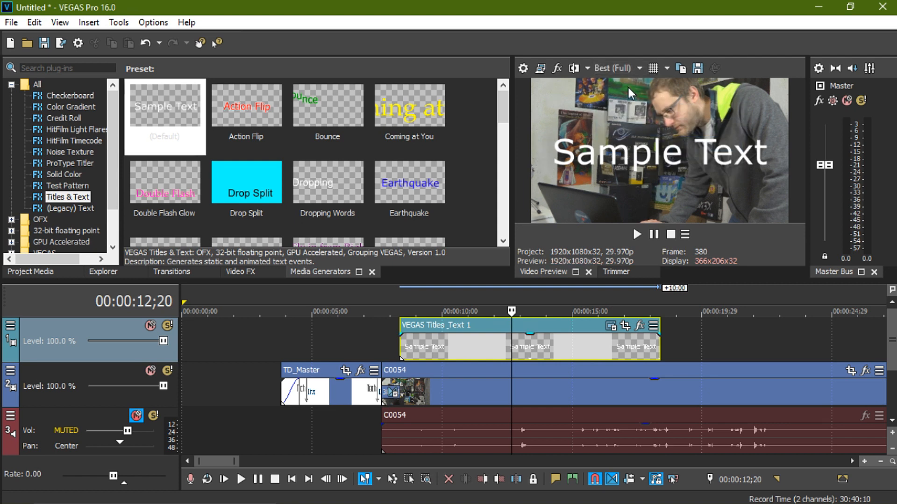
{"action": "mouse_move", "coordinate": [557, 69]}
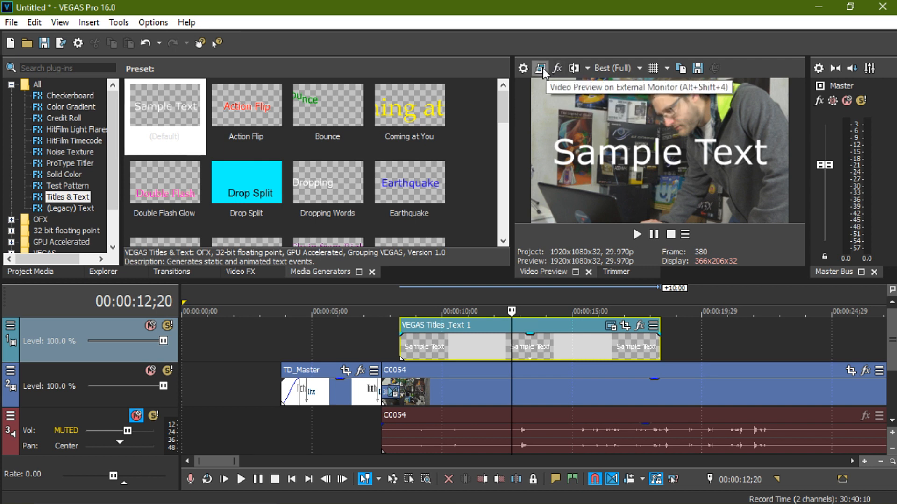
{"action": "mouse_move", "coordinate": [656, 68]}
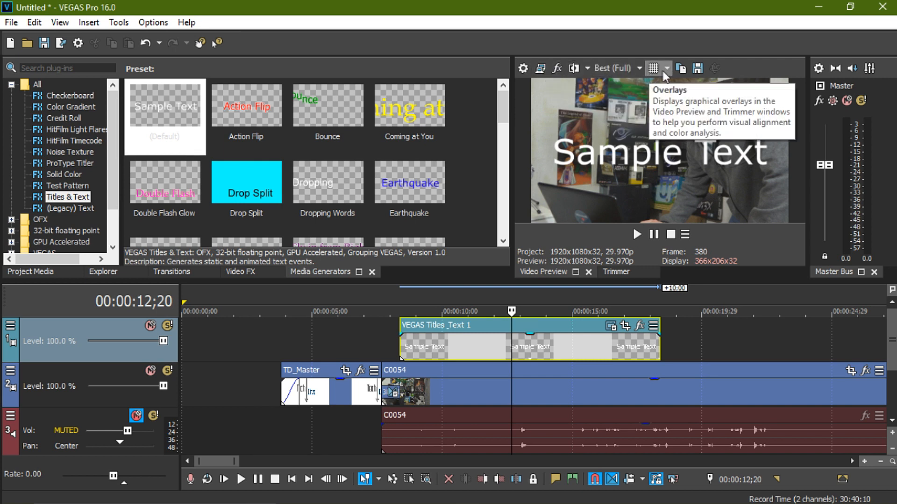
{"action": "left_click", "coordinate": [654, 68]}
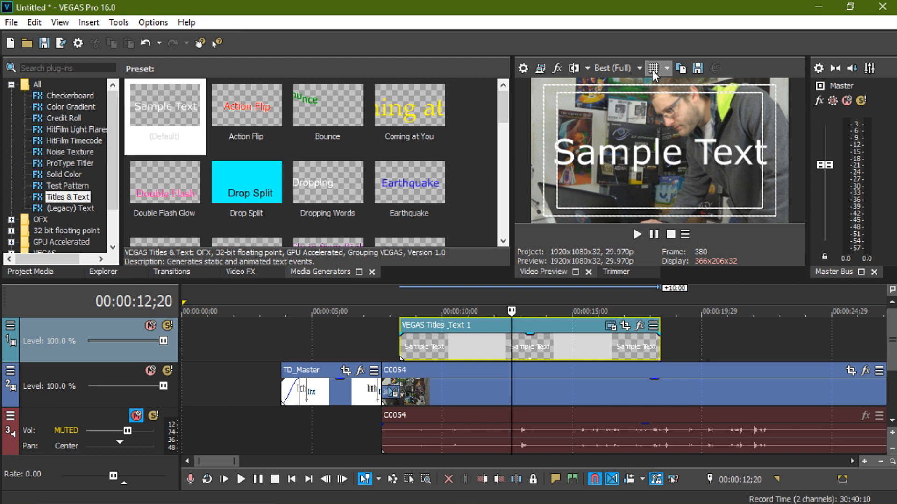
{"action": "left_click", "coordinate": [654, 68]}
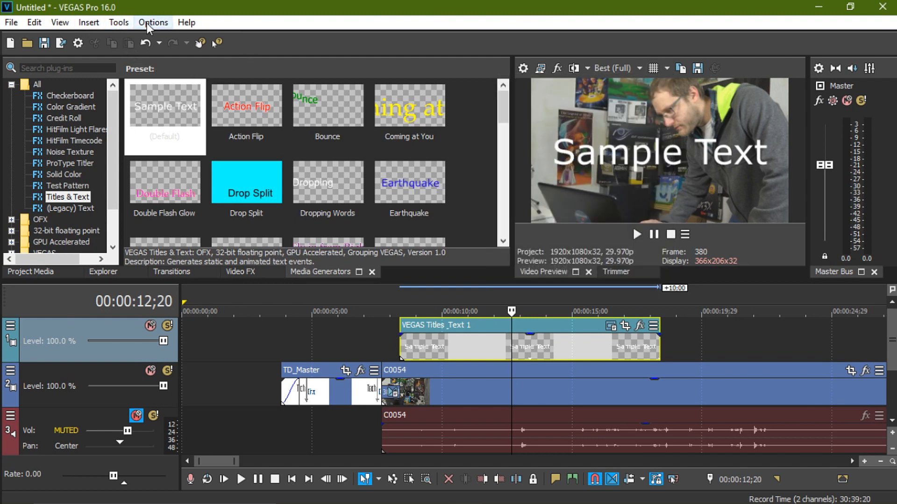
- In Options > Preferences, view Preview Device and Video pages and the GPU acceleration choices
{"action": "left_click", "coordinate": [152, 21]}
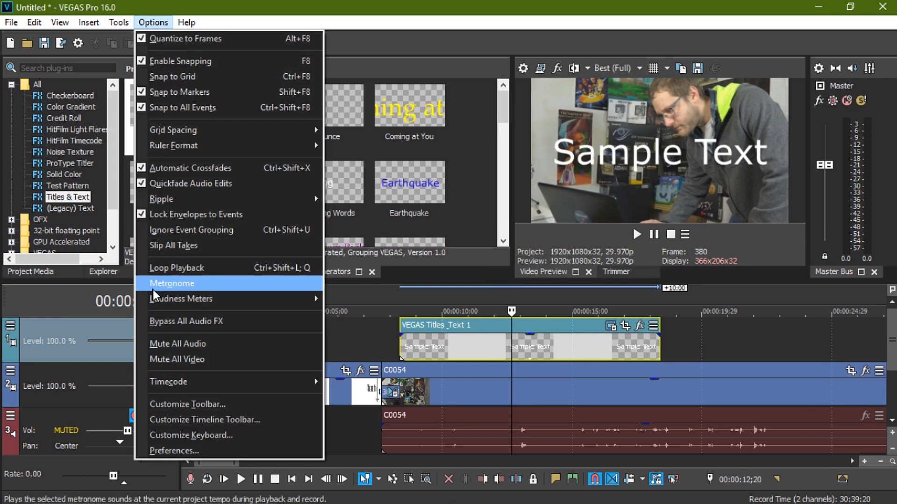
{"action": "left_click", "coordinate": [175, 451]}
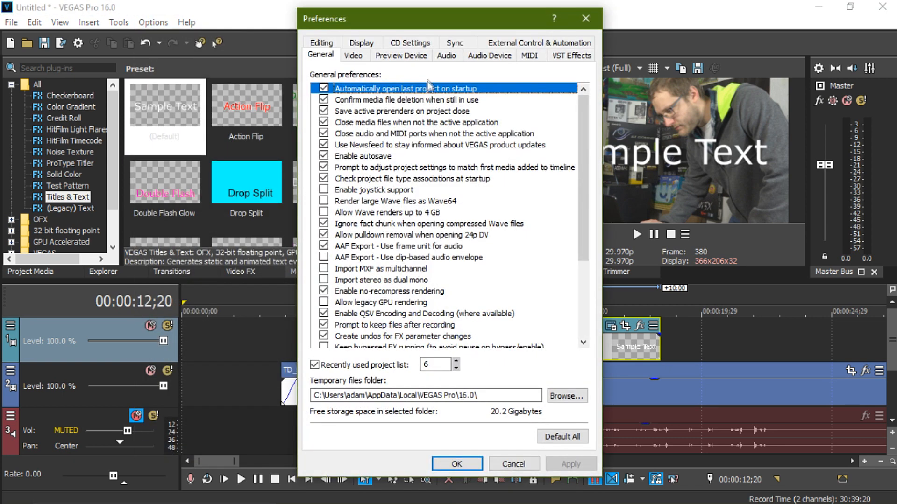
{"action": "left_click", "coordinate": [401, 54]}
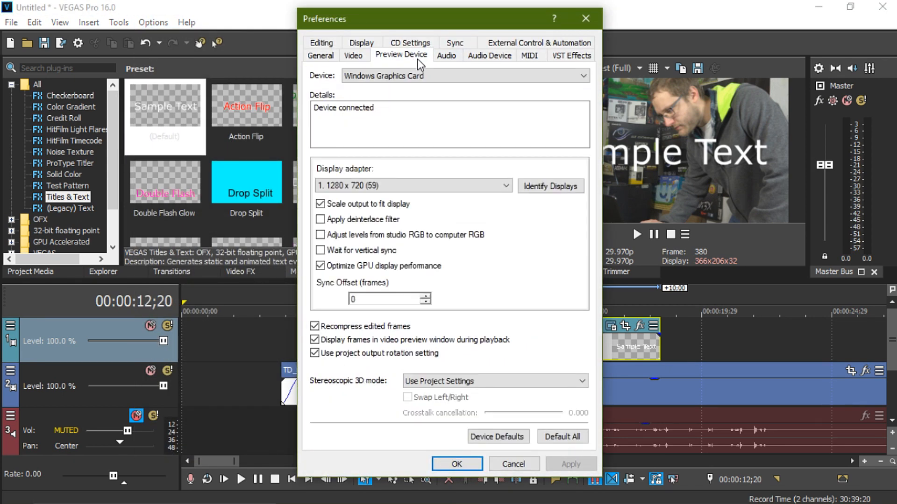
{"action": "left_click", "coordinate": [353, 55]}
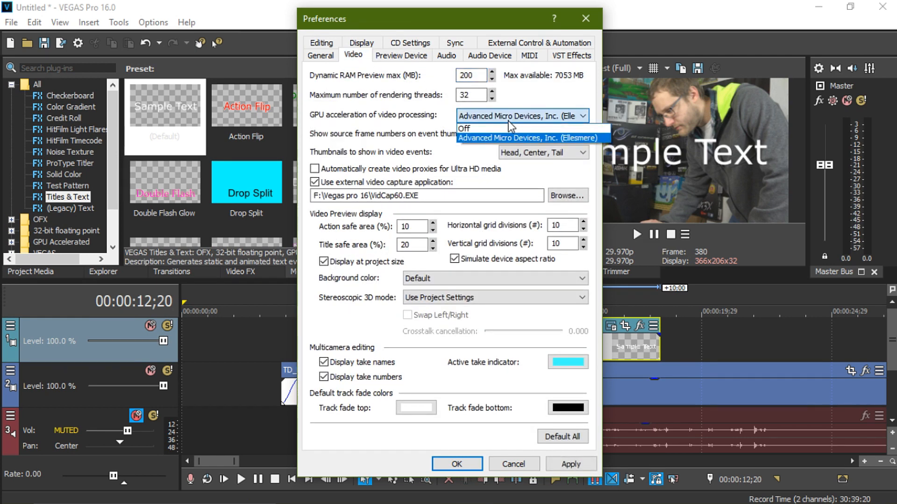
{"action": "left_click", "coordinate": [530, 139]}
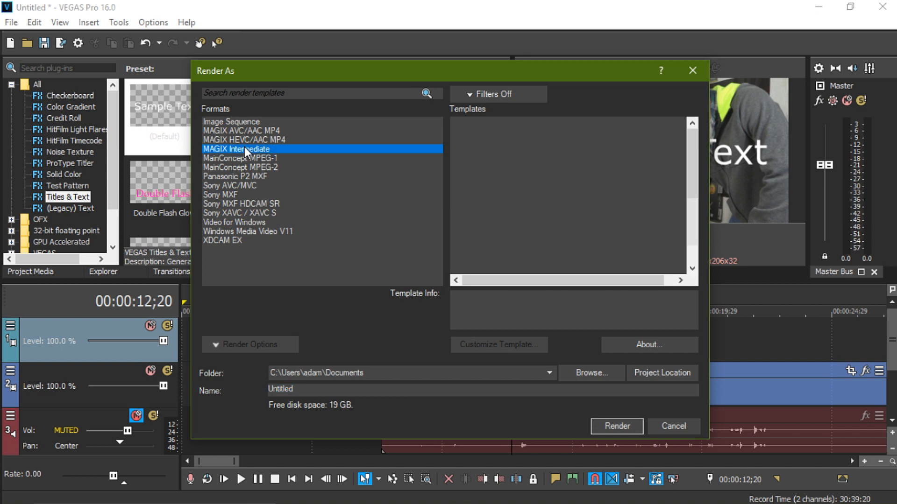
- Browse MAGIX Intermediate, MPEG-2, P2 MXF, Sony MXF, AVC/AAC MP4 and XDCAM EX templates, then close Render As
{"action": "left_click", "coordinate": [236, 149]}
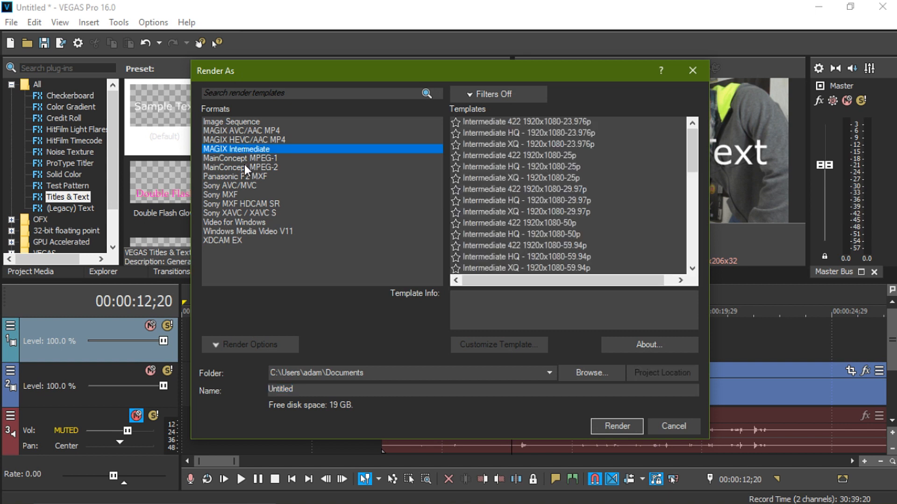
{"action": "left_click", "coordinate": [240, 168]}
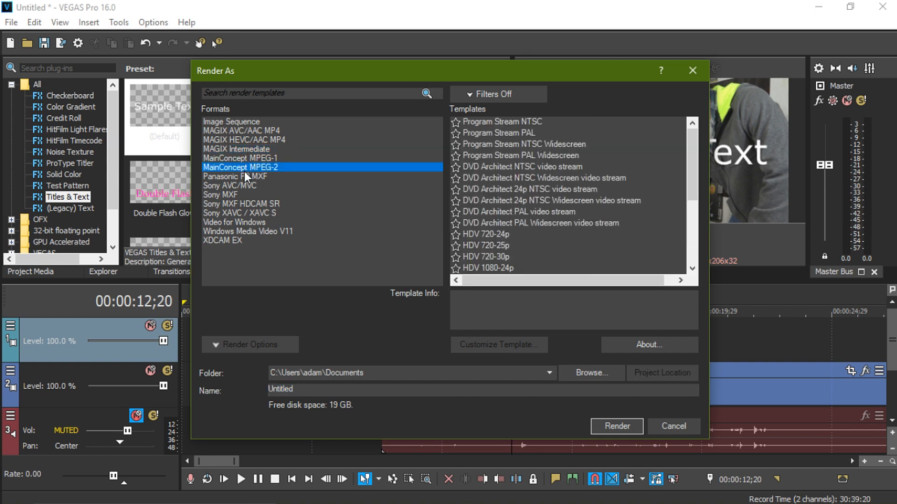
{"action": "left_click", "coordinate": [240, 176]}
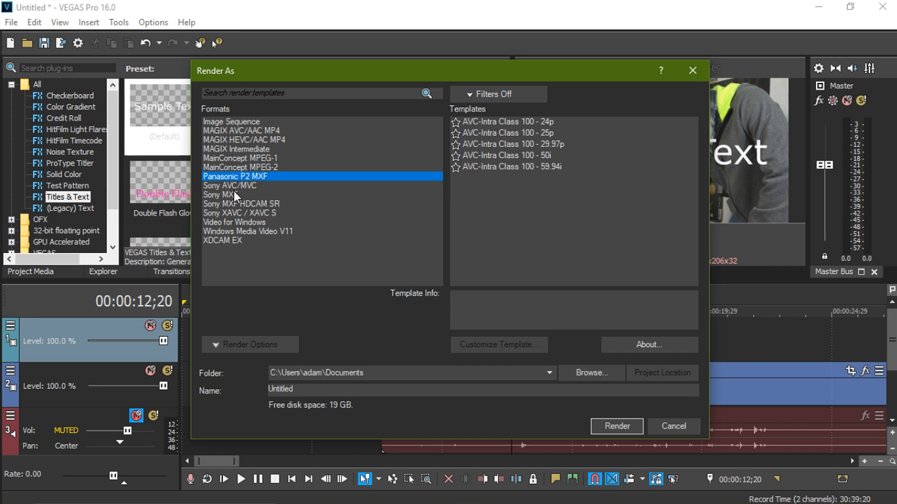
{"action": "left_click", "coordinate": [218, 195]}
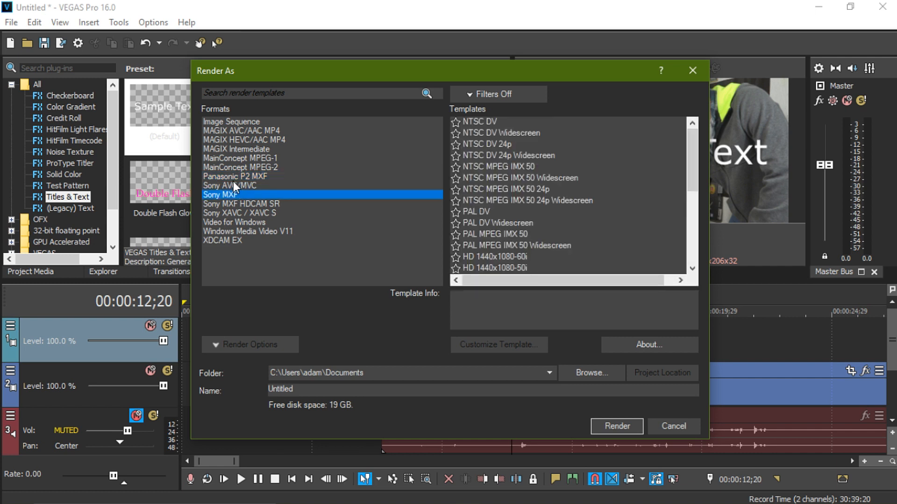
{"action": "left_click", "coordinate": [241, 131]}
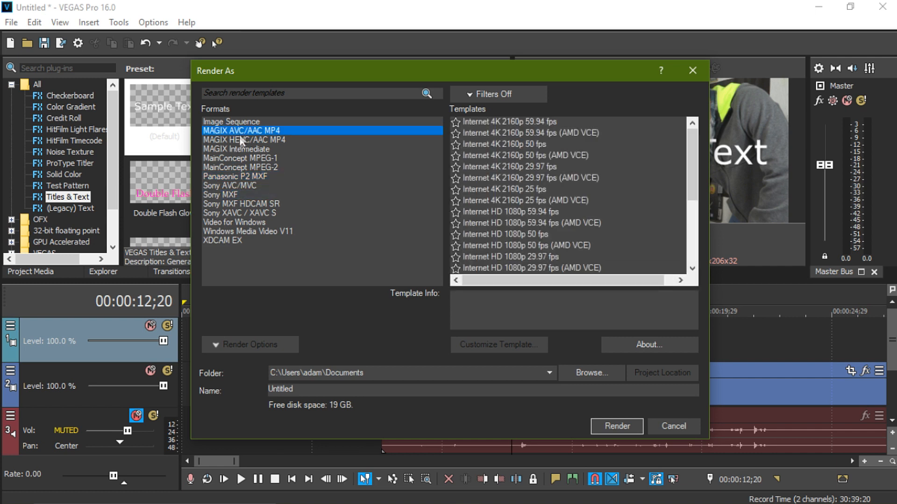
{"action": "left_click", "coordinate": [223, 240]}
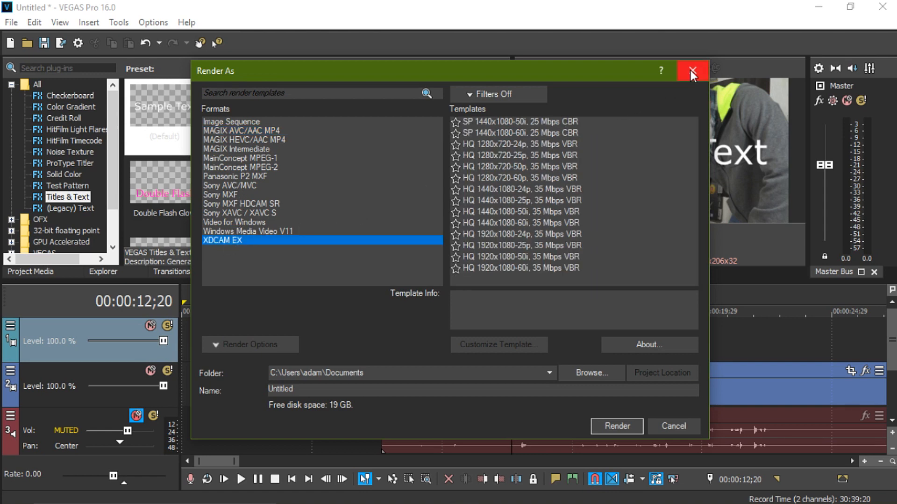
{"action": "left_click", "coordinate": [691, 70]}
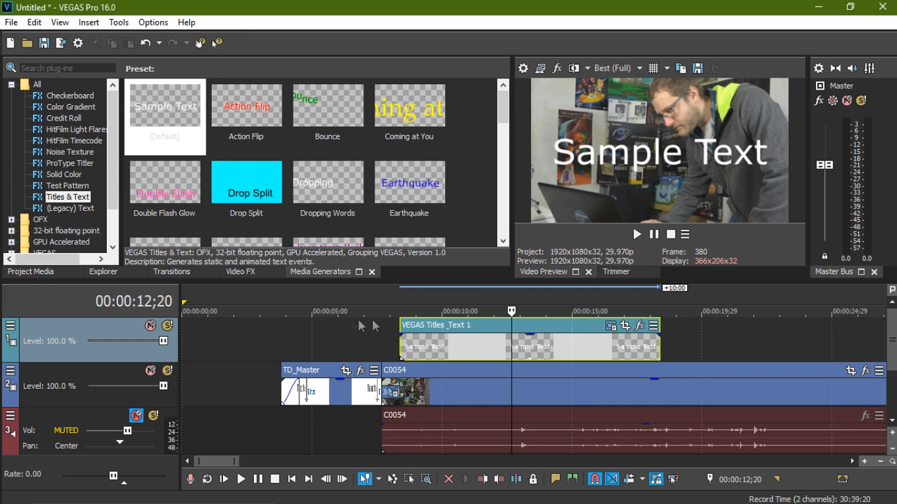
{"action": "left_click", "coordinate": [30, 274]}
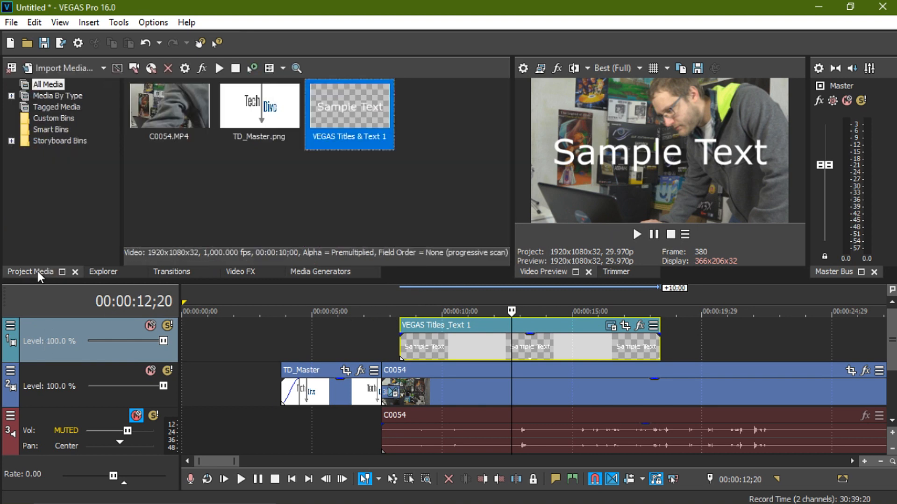
{"action": "left_click", "coordinate": [152, 22]}
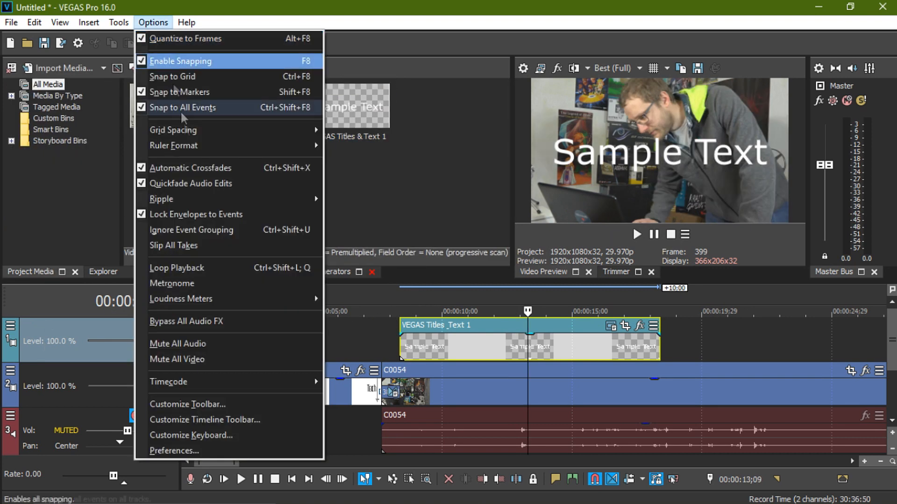
{"action": "mouse_move", "coordinate": [168, 382]}
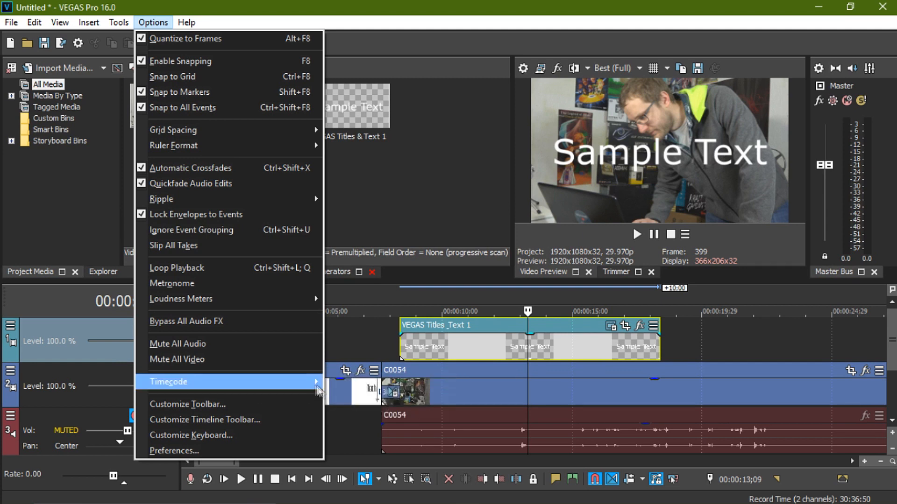
{"action": "mouse_move", "coordinate": [168, 381]}
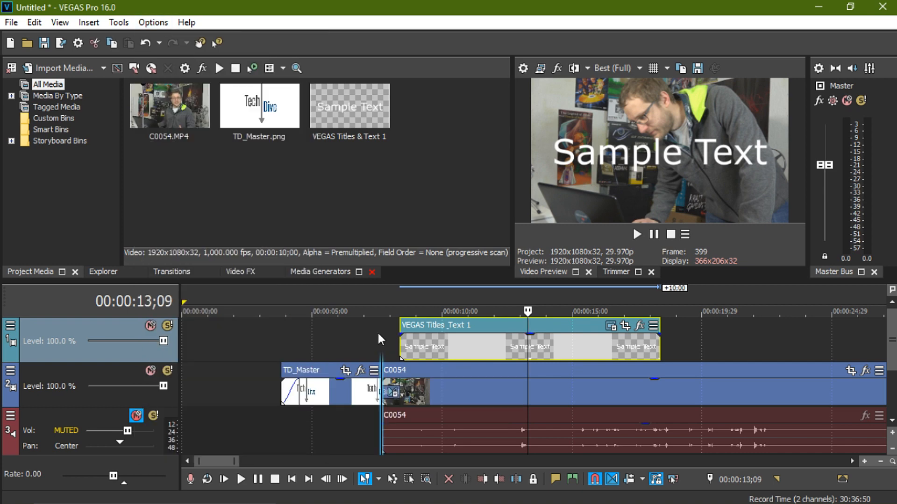
- In Options > Preferences, flip through the Video, Display and Sync pages
{"action": "left_click", "coordinate": [153, 22]}
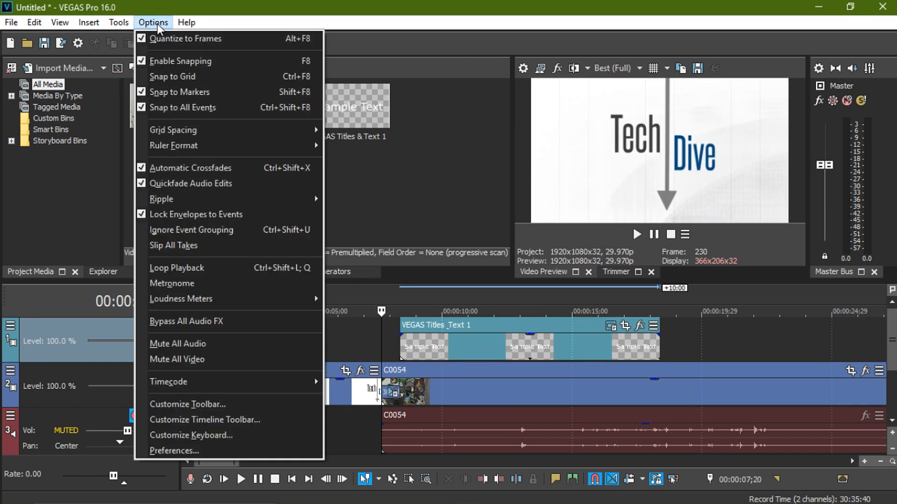
{"action": "left_click", "coordinate": [174, 450]}
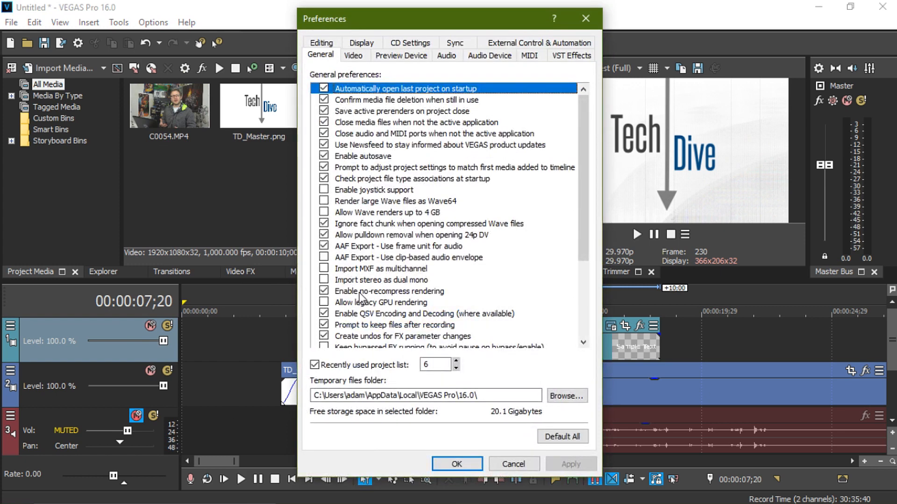
{"action": "left_click", "coordinate": [353, 55]}
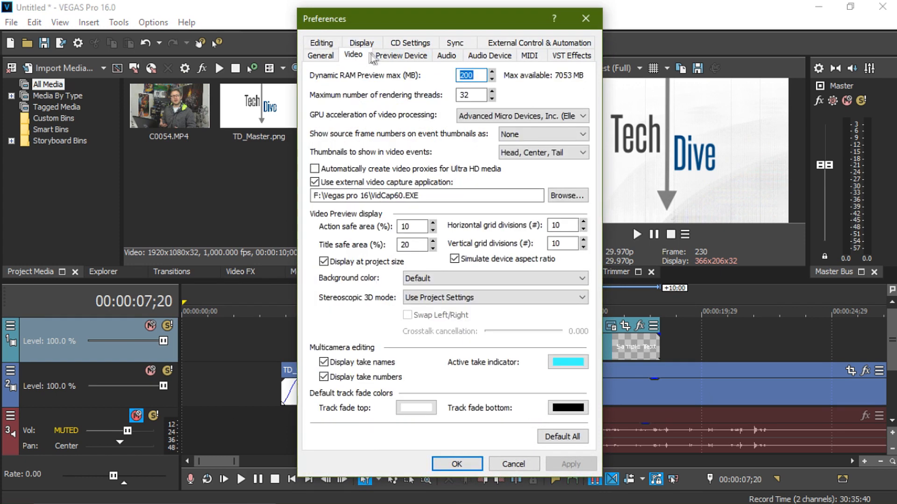
{"action": "mouse_move", "coordinate": [381, 284]}
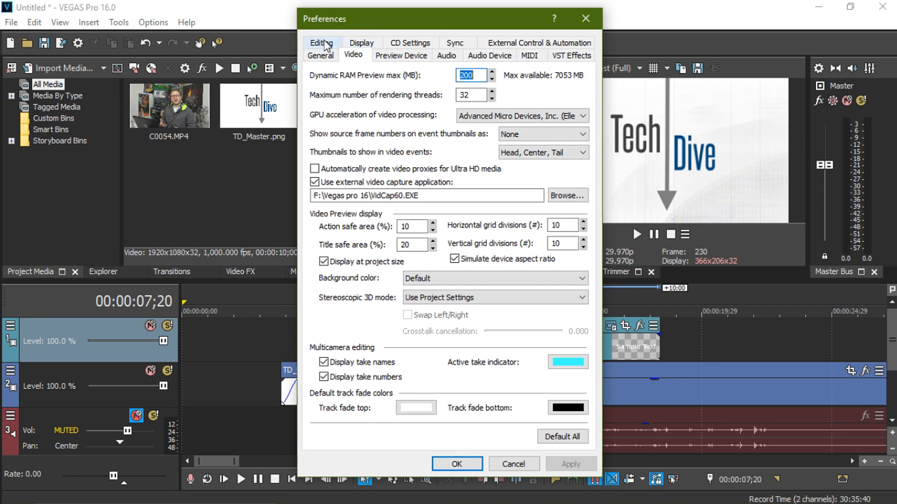
{"action": "left_click", "coordinate": [361, 55]}
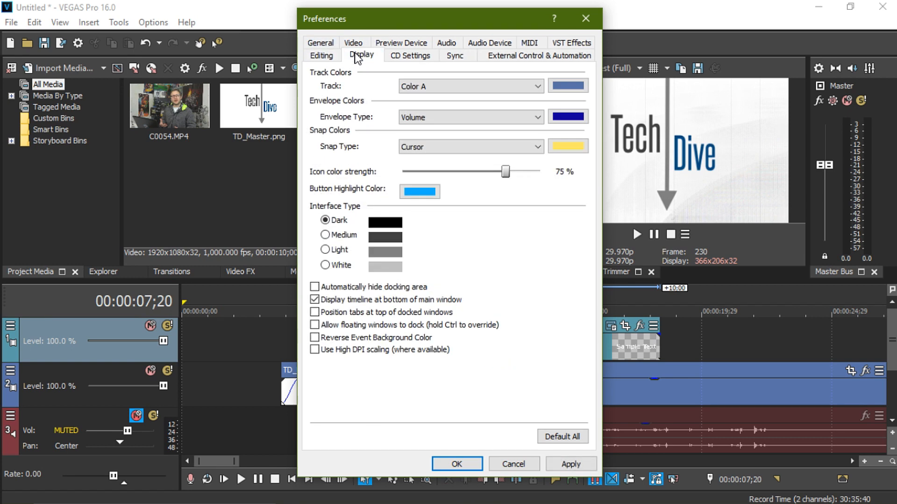
{"action": "left_click", "coordinate": [454, 55]}
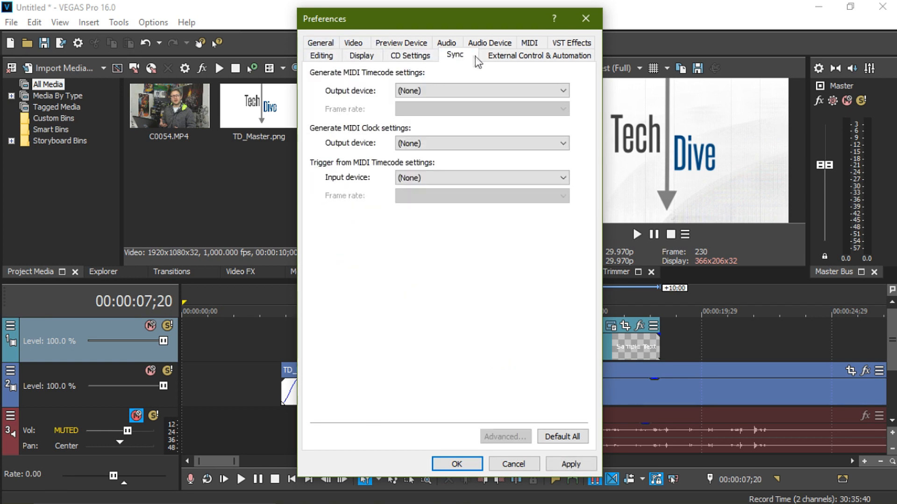
- View the MIDI, Audio, Preview Device and General pages, then close Preferences
{"action": "left_click", "coordinate": [529, 43]}
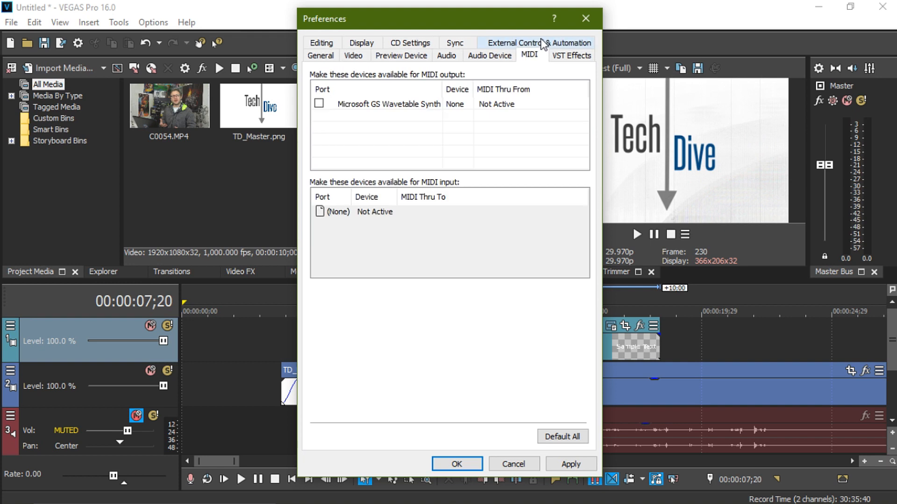
{"action": "left_click", "coordinate": [446, 55]}
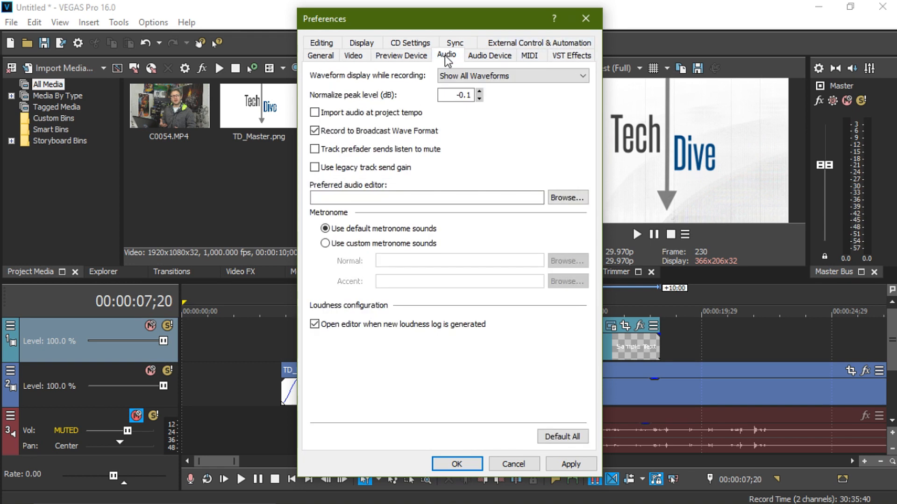
{"action": "left_click", "coordinate": [353, 55]}
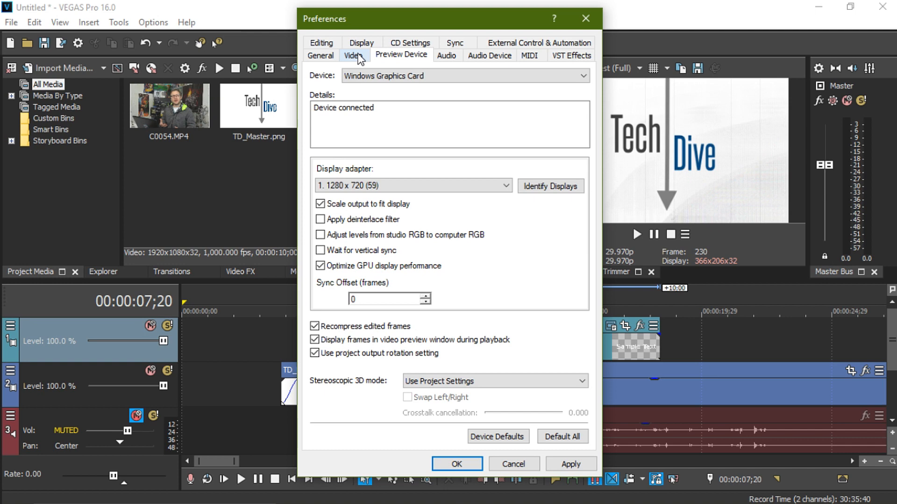
{"action": "left_click", "coordinate": [320, 56]}
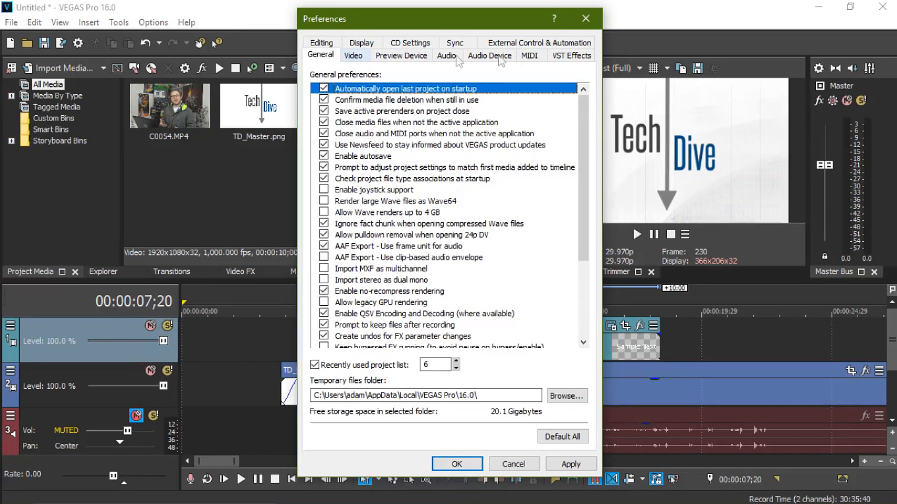
{"action": "left_click", "coordinate": [456, 464]}
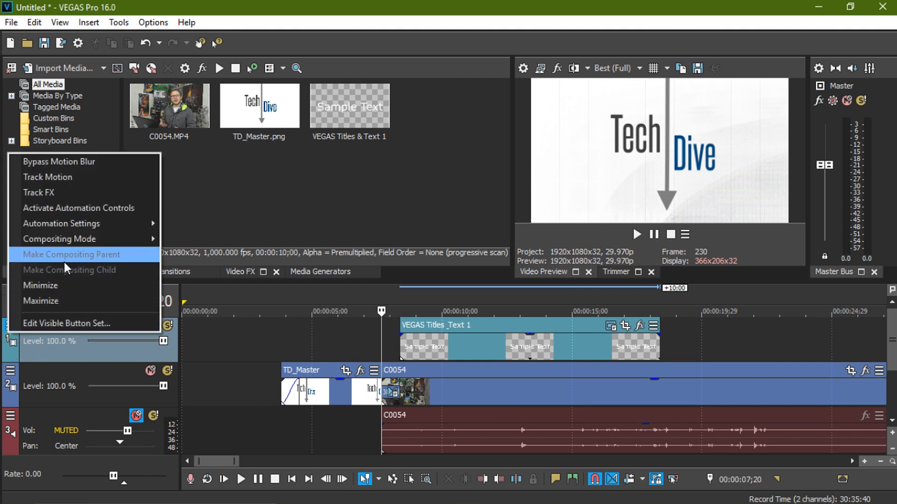
{"action": "mouse_move", "coordinate": [61, 224]}
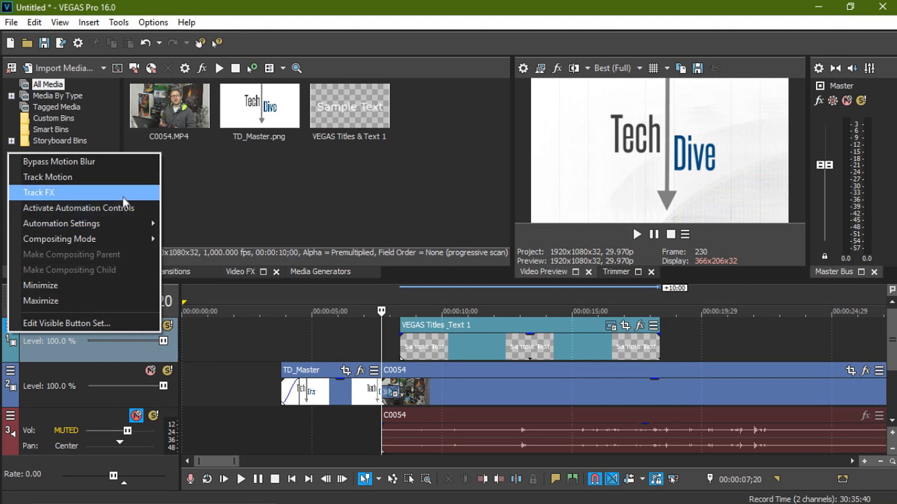
{"action": "mouse_move", "coordinate": [201, 169]}
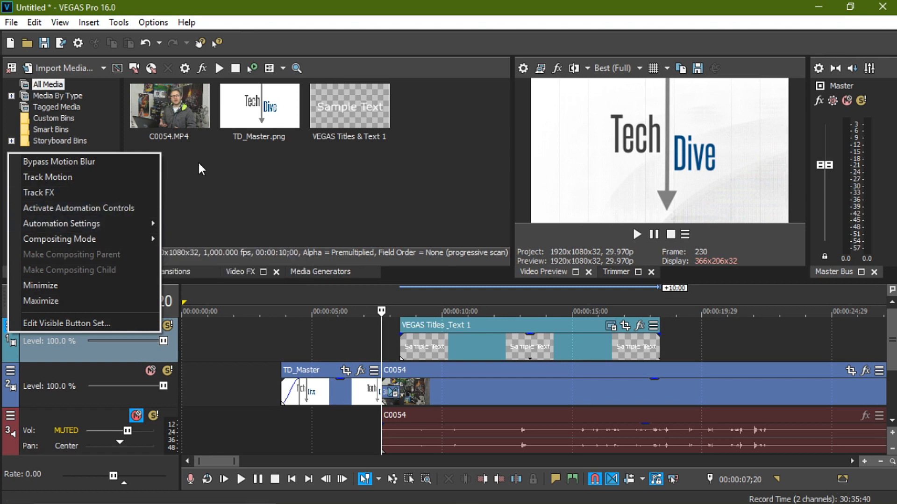
{"action": "left_click", "coordinate": [118, 22]}
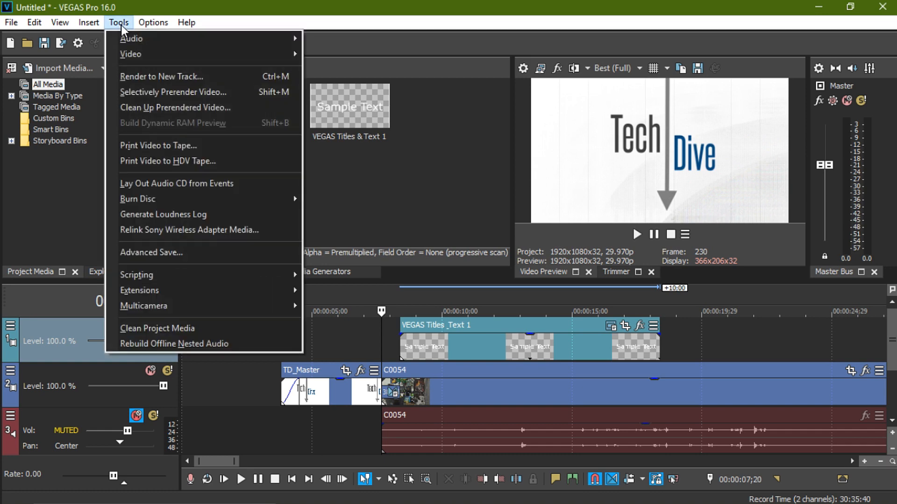
{"action": "left_click", "coordinate": [87, 22]}
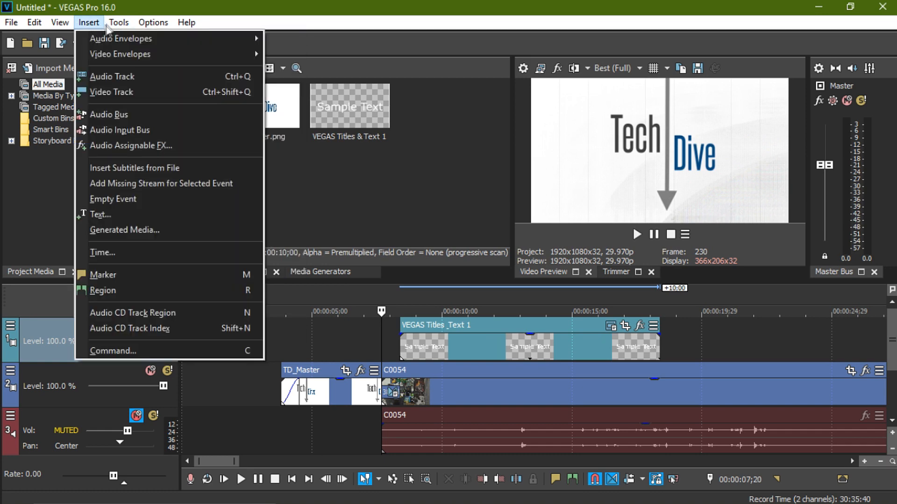
{"action": "left_click", "coordinate": [153, 22]}
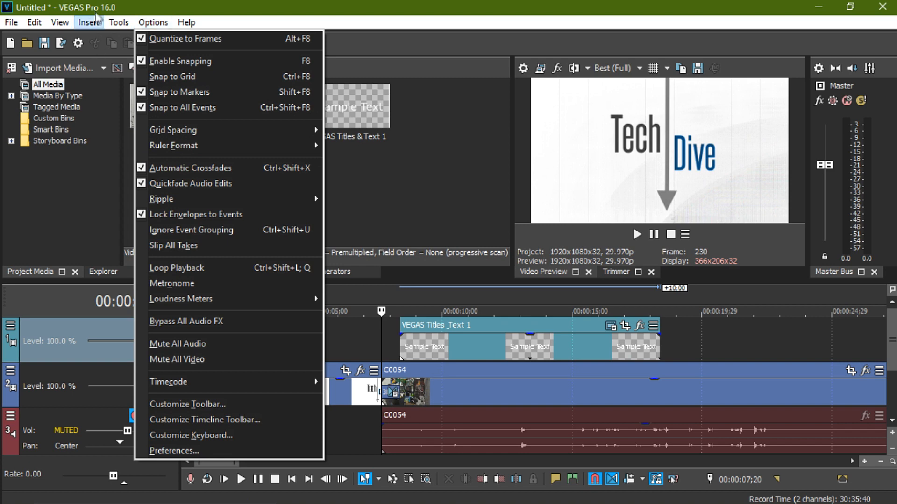
{"action": "left_click", "coordinate": [58, 22]}
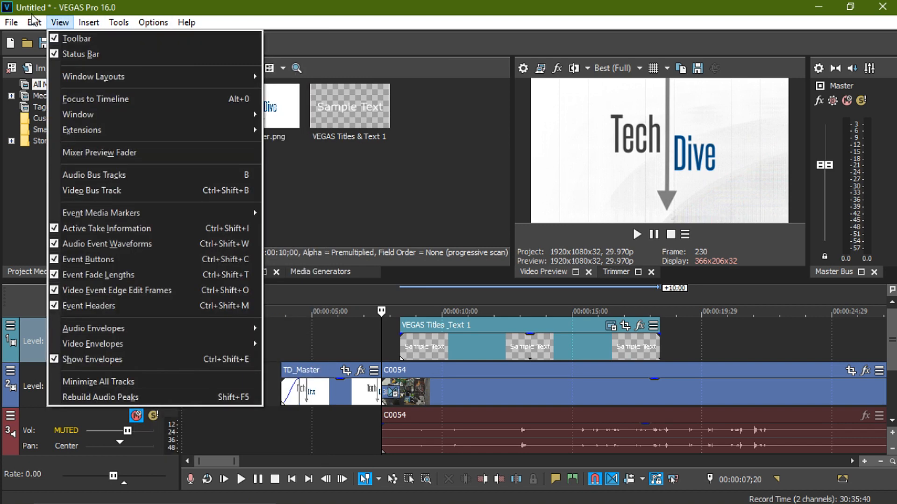
{"action": "mouse_move", "coordinate": [45, 22]}
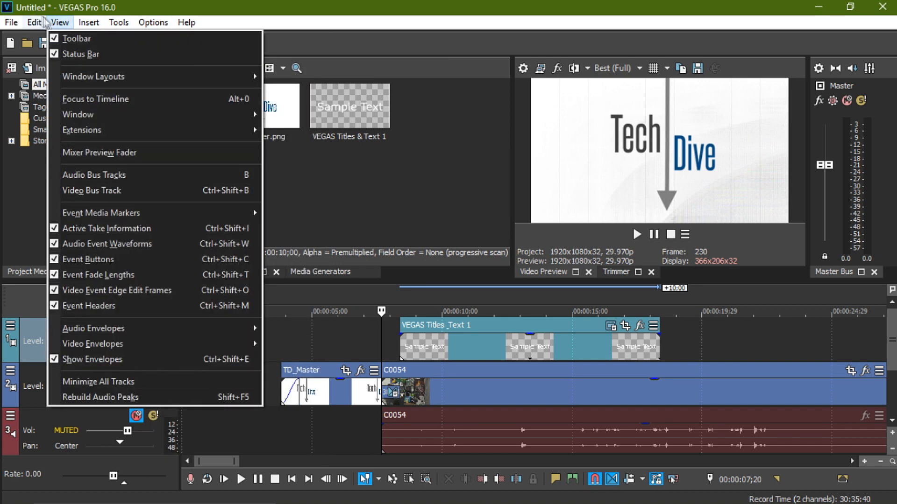
{"action": "left_click", "coordinate": [384, 221]}
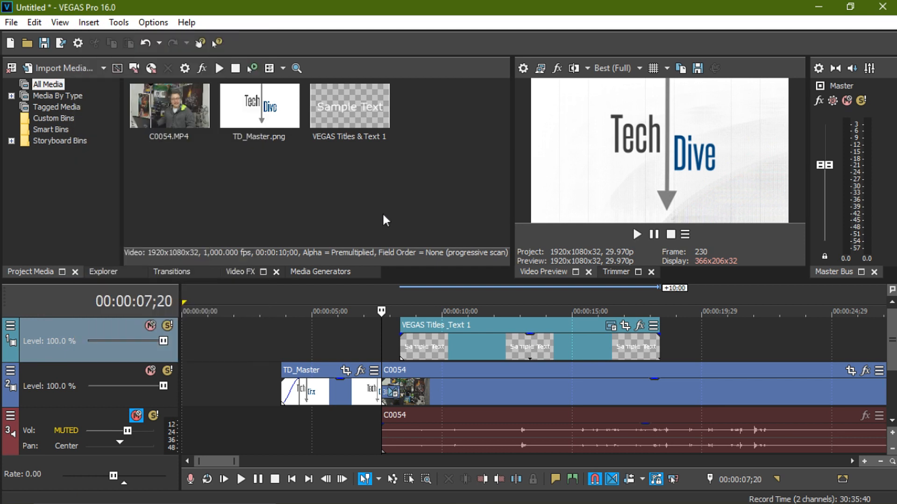
{"action": "mouse_move", "coordinate": [653, 234]}
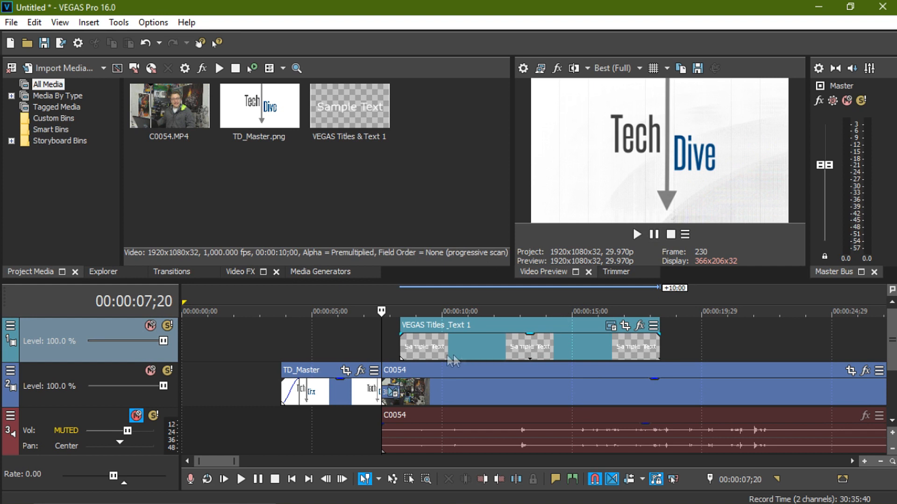
{"action": "mouse_move", "coordinate": [427, 356]}
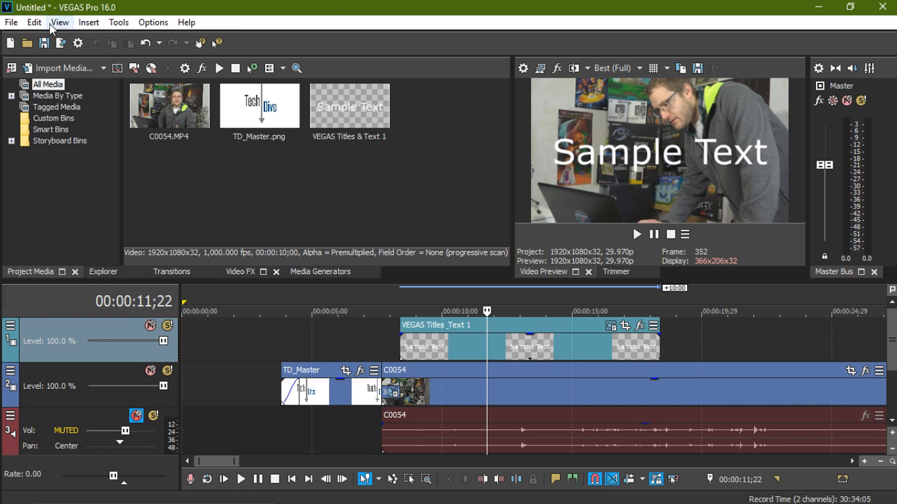
- In Event Pan/Crop on TD_Master, pick 16:9 Widescreen TV, tighten the crop and close
{"action": "left_click", "coordinate": [11, 21]}
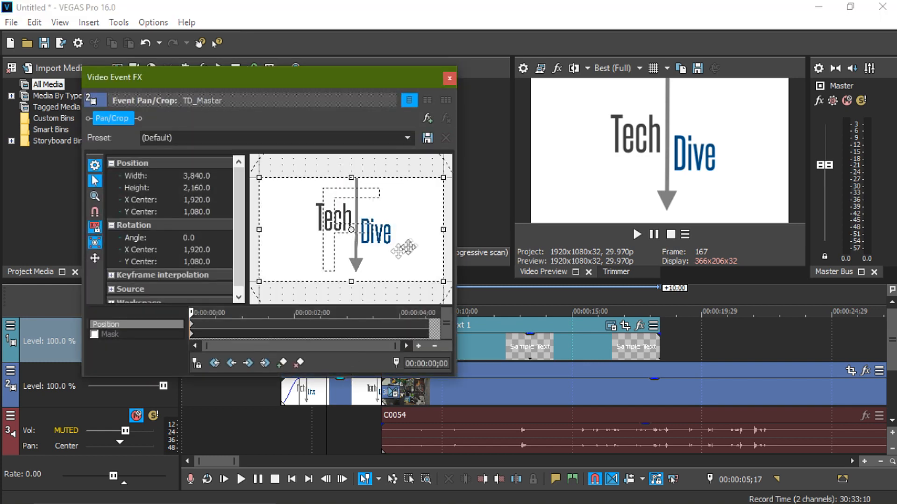
{"action": "left_click", "coordinate": [407, 138]}
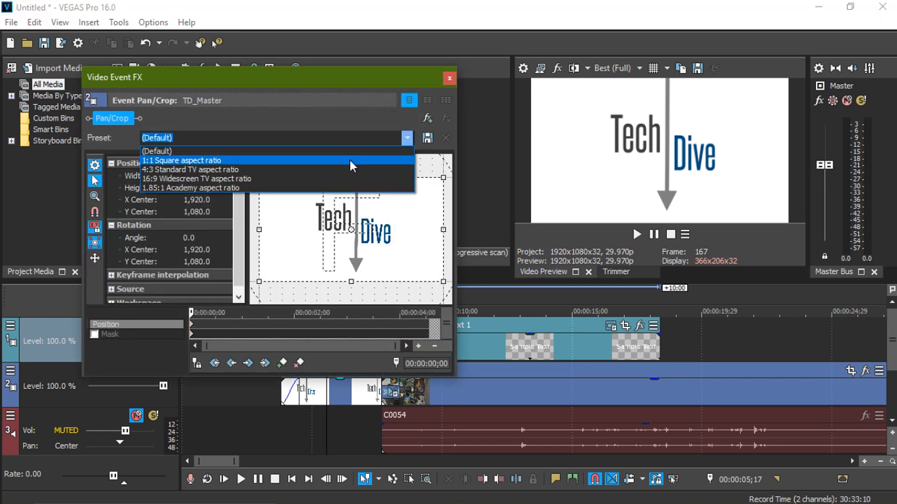
{"action": "left_click", "coordinate": [189, 178]}
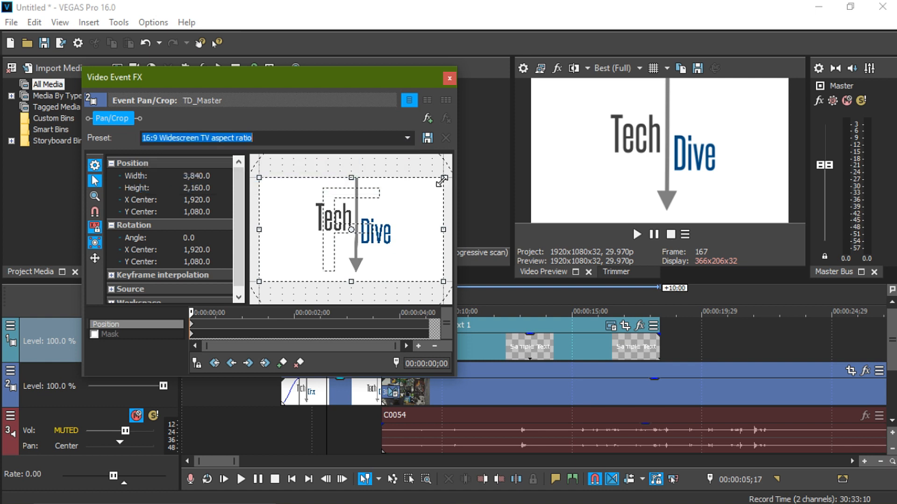
{"action": "left_click_drag", "start_coordinate": [442, 179], "coordinate": [440, 185]}
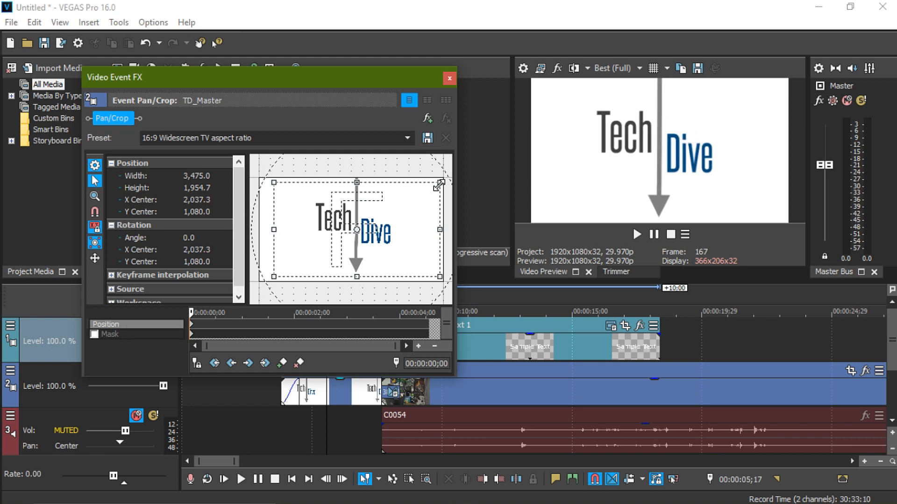
{"action": "left_click", "coordinate": [450, 79]}
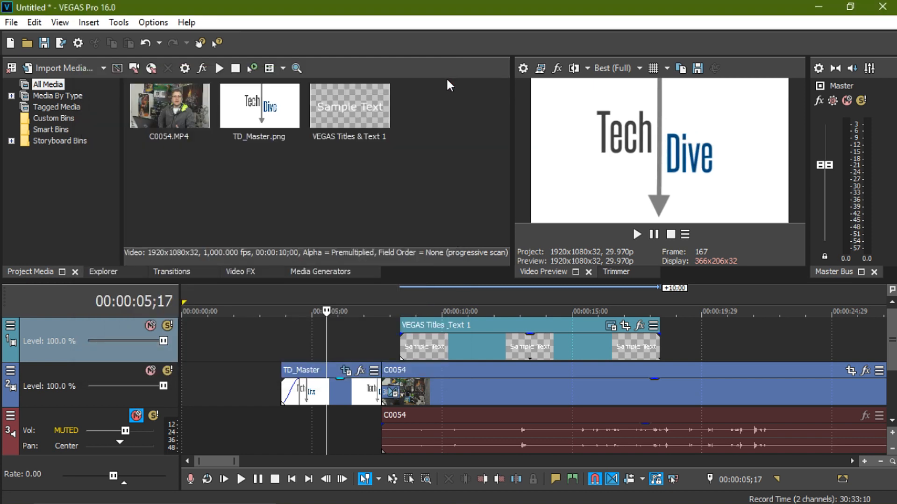
{"action": "mouse_move", "coordinate": [462, 337]}
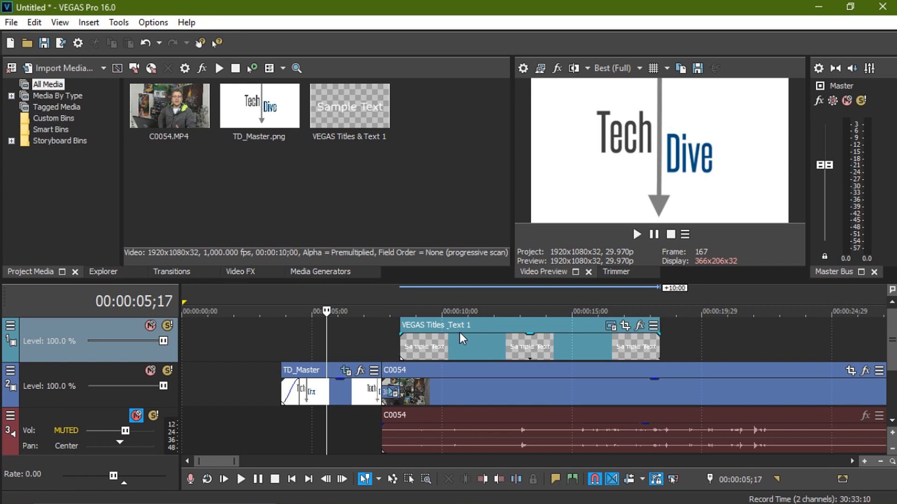